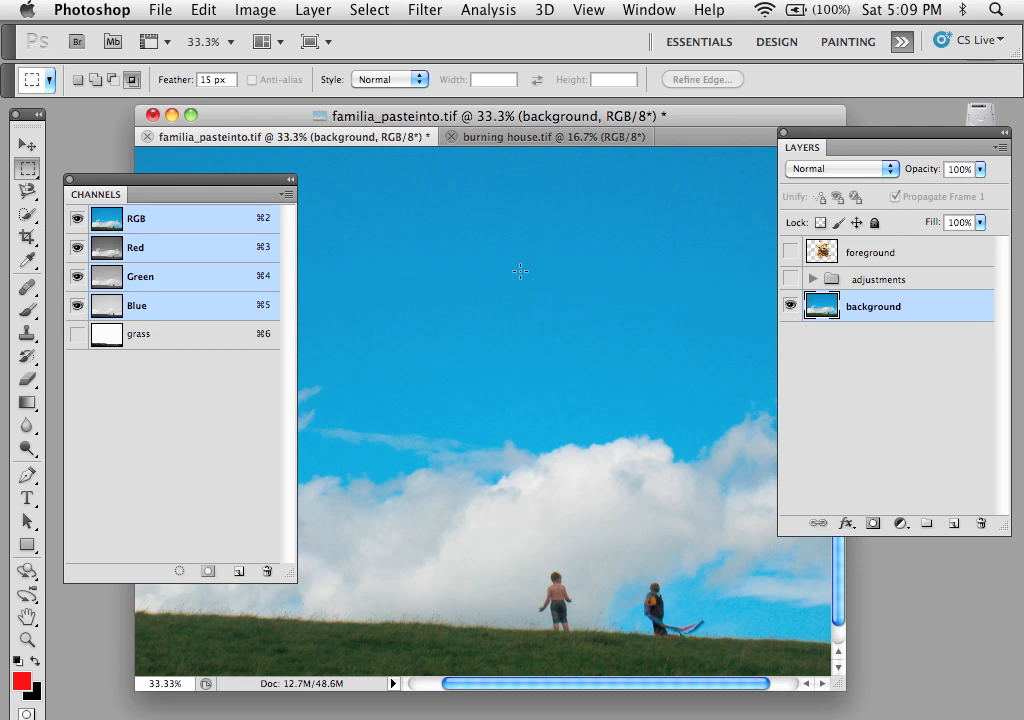
mouse_move(459, 214)
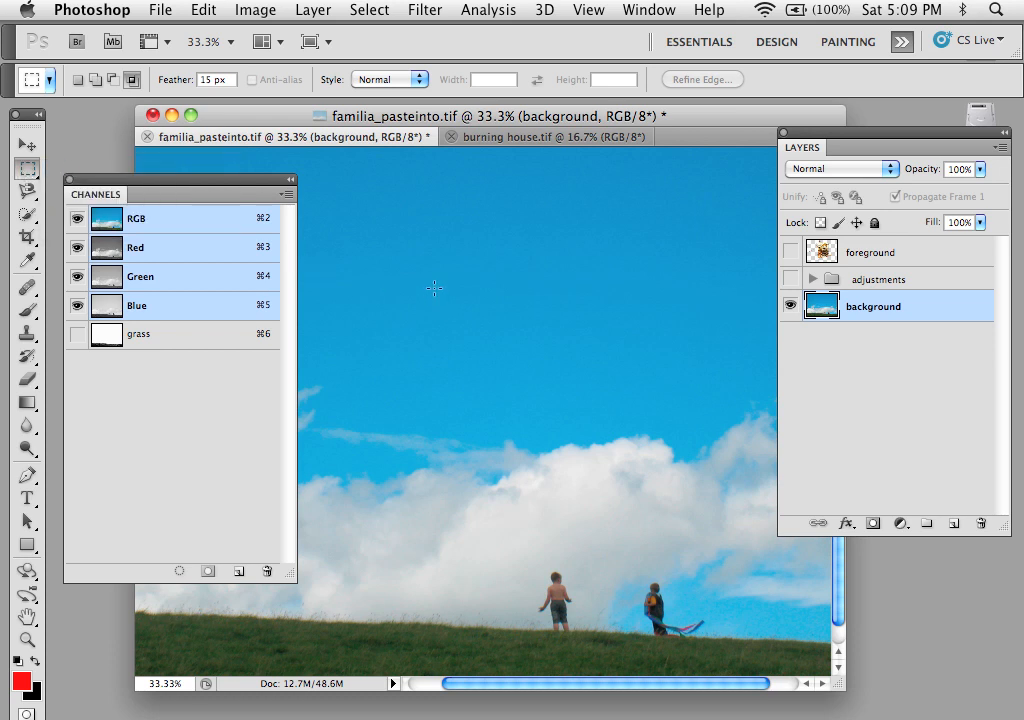
Drag a 15 px feathered rectangular selection around the boy standing on the hill.
drag(505, 515, 613, 638)
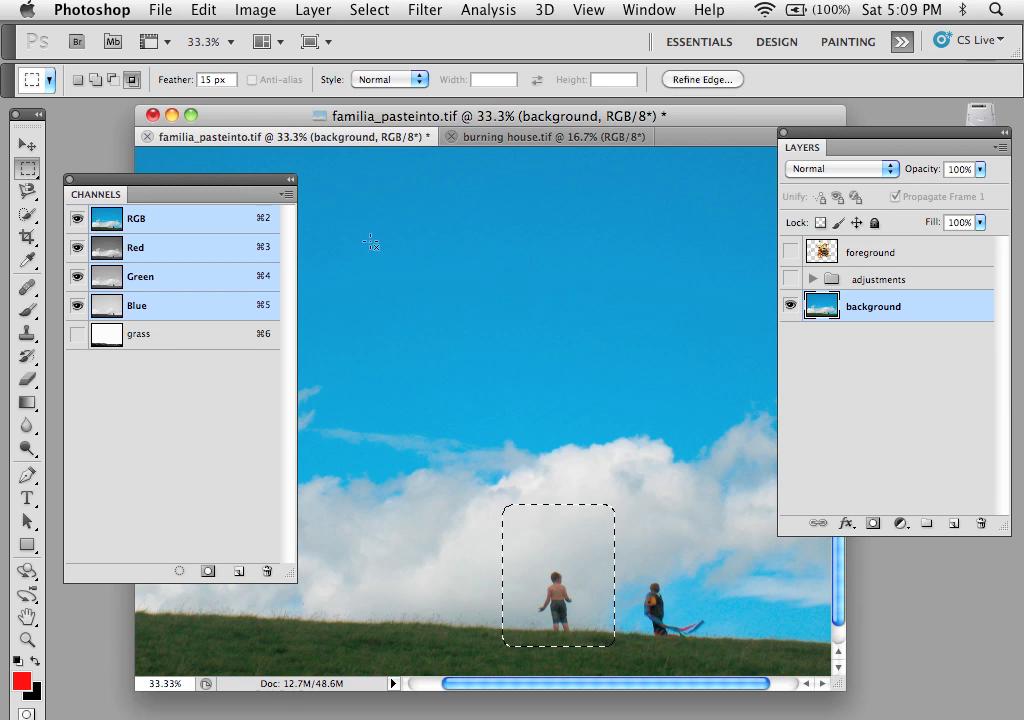
click(203, 10)
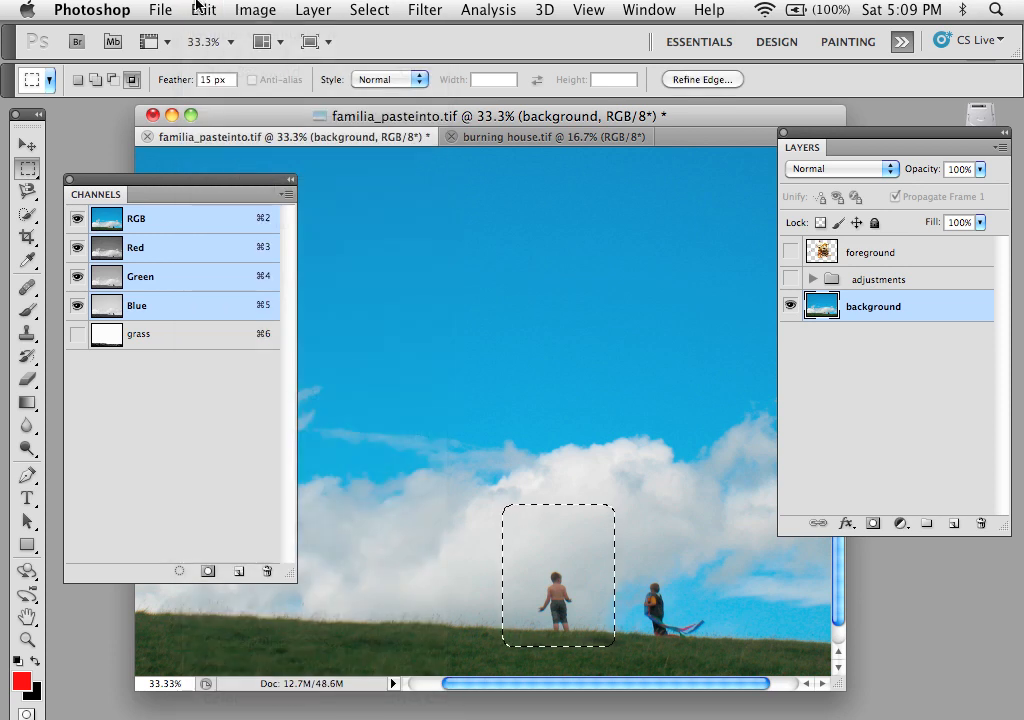
Copy the boy onto new Layer 1 and move the copy up into the clouds.
click(203, 9)
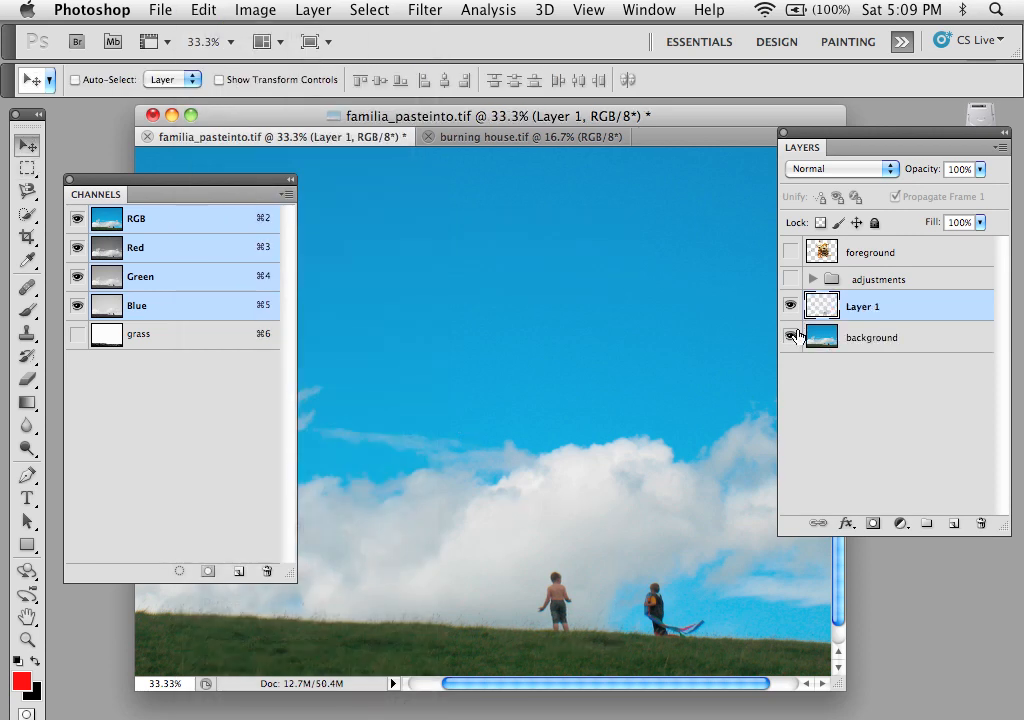
click(790, 337)
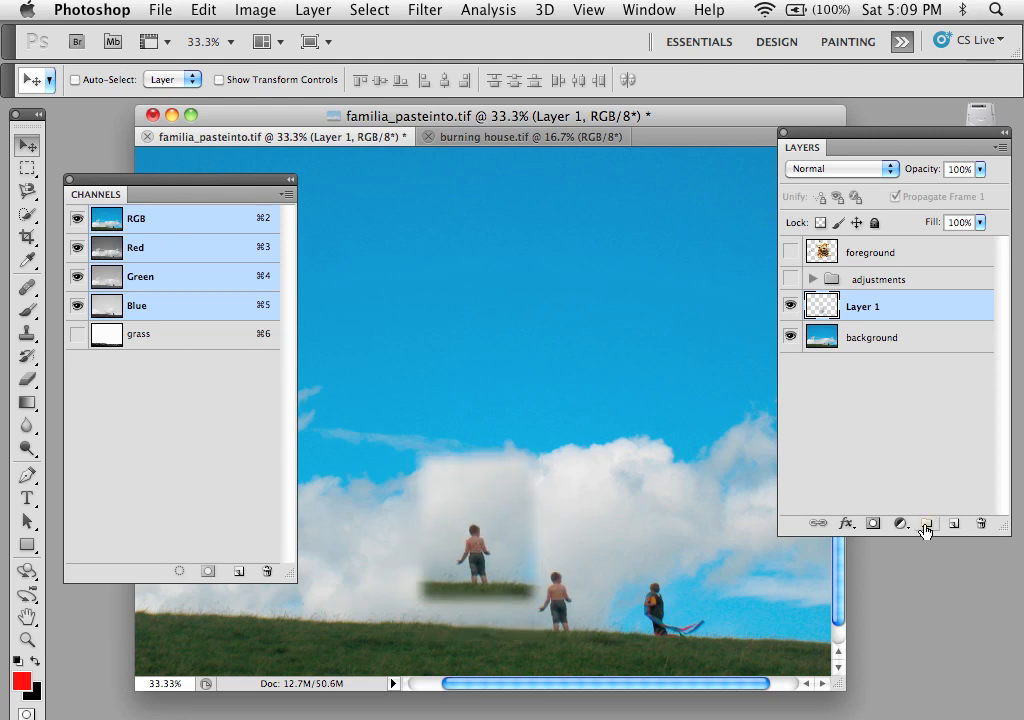
mouse_move(925, 523)
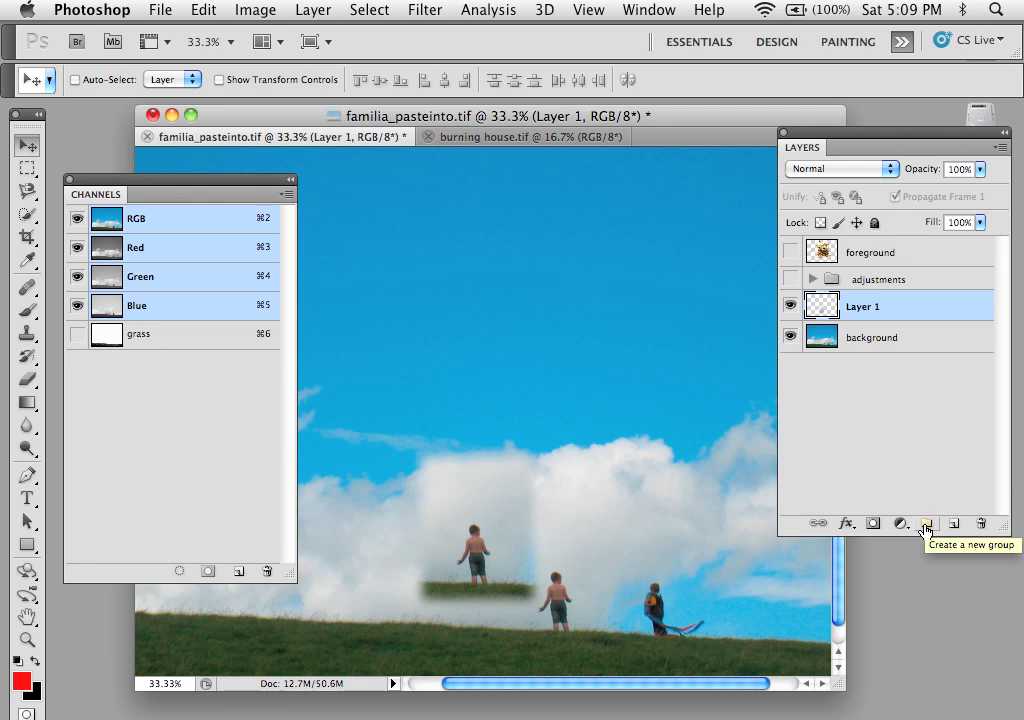
mouse_move(202, 10)
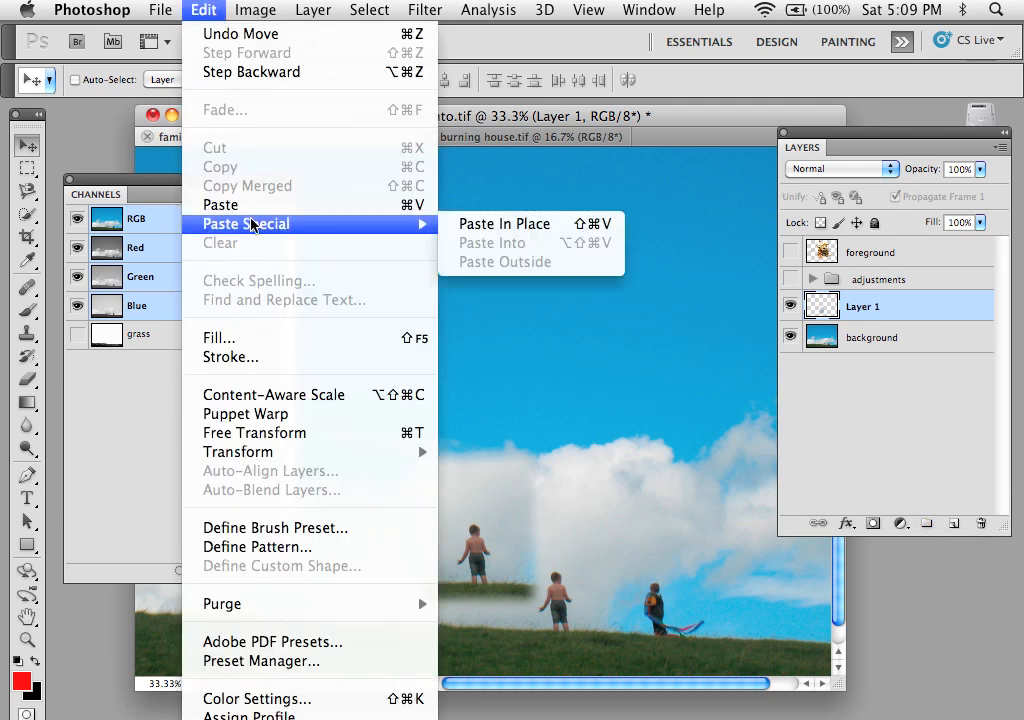
mouse_move(490, 248)
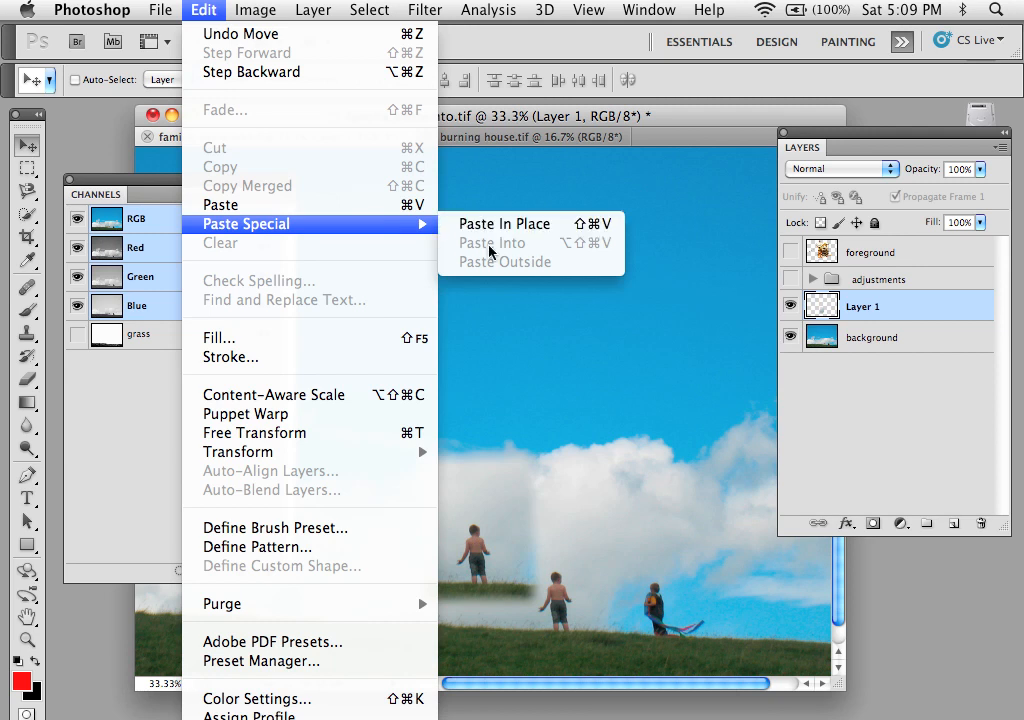
mouse_move(509, 272)
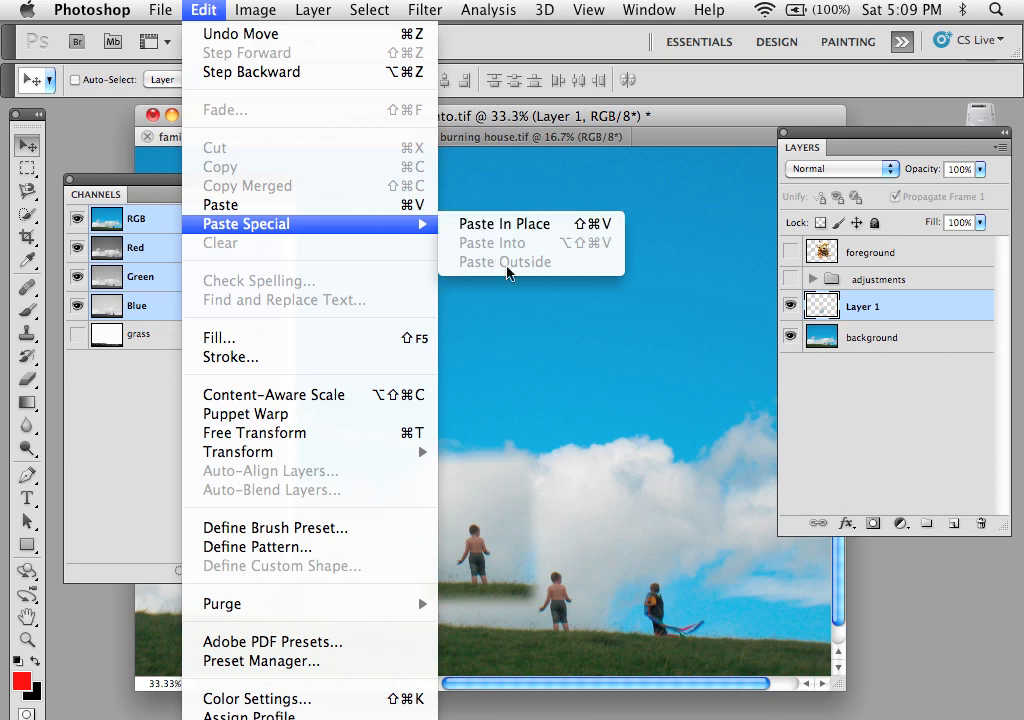
click(491, 243)
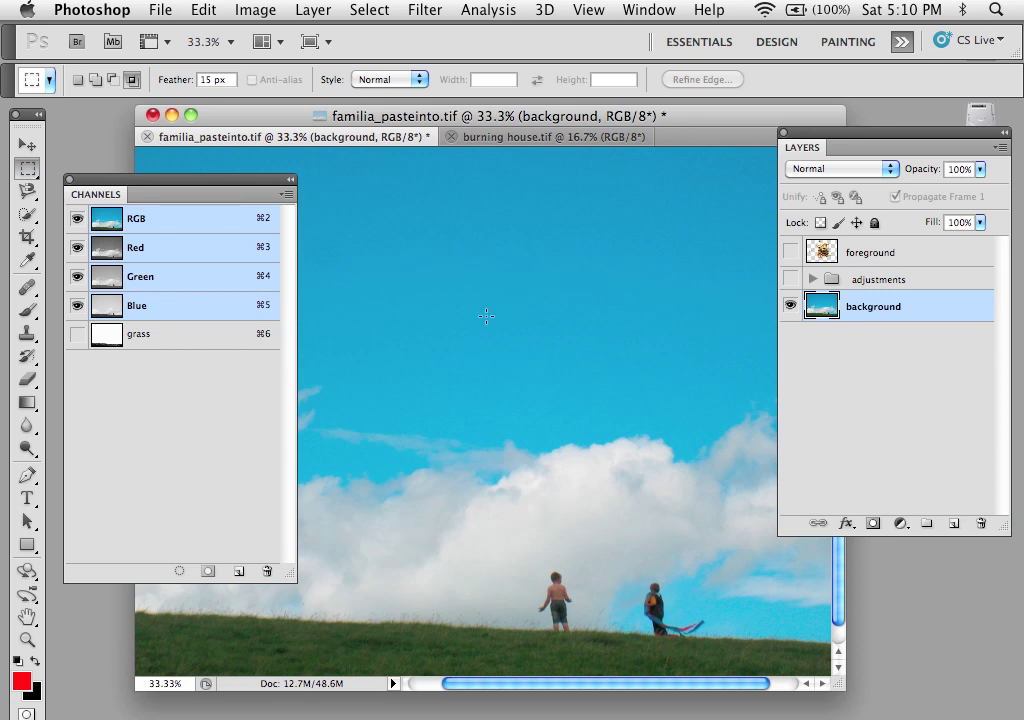
Outline a feathered sky rectangle, copy the burning house image, and return to familia_pasteinto.tif.
drag(485, 297, 675, 530)
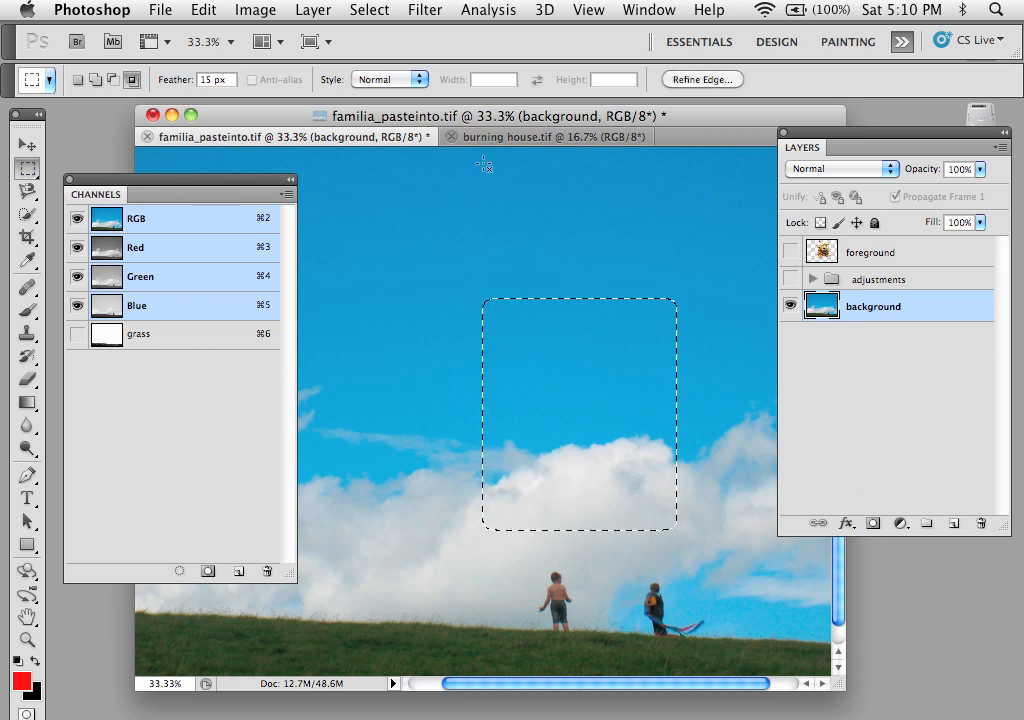
click(548, 137)
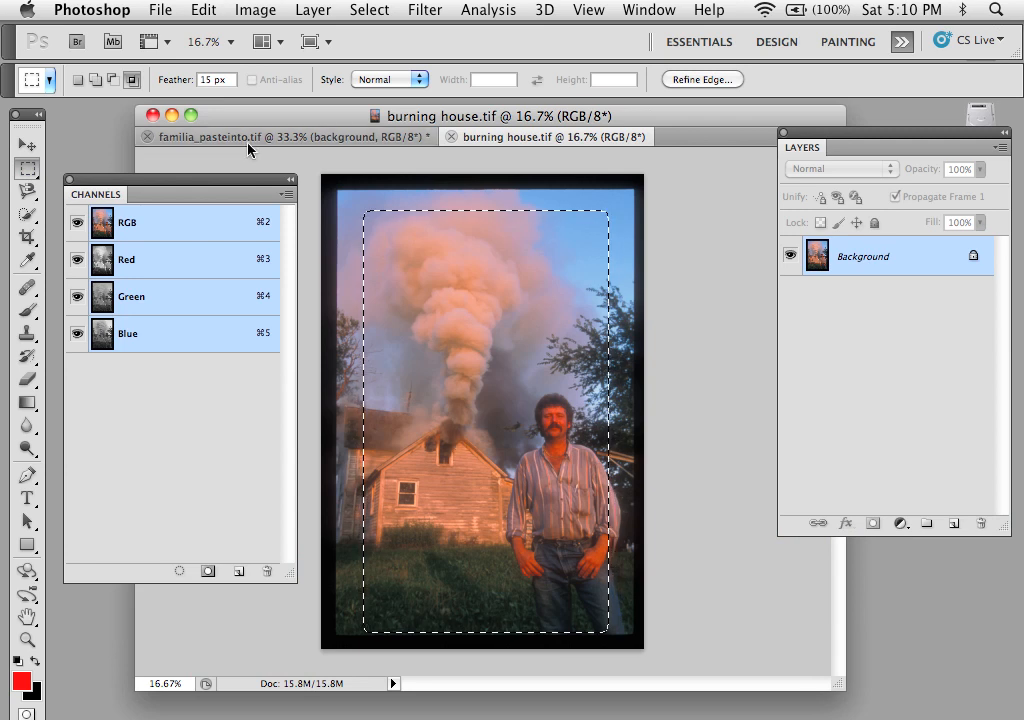
click(285, 136)
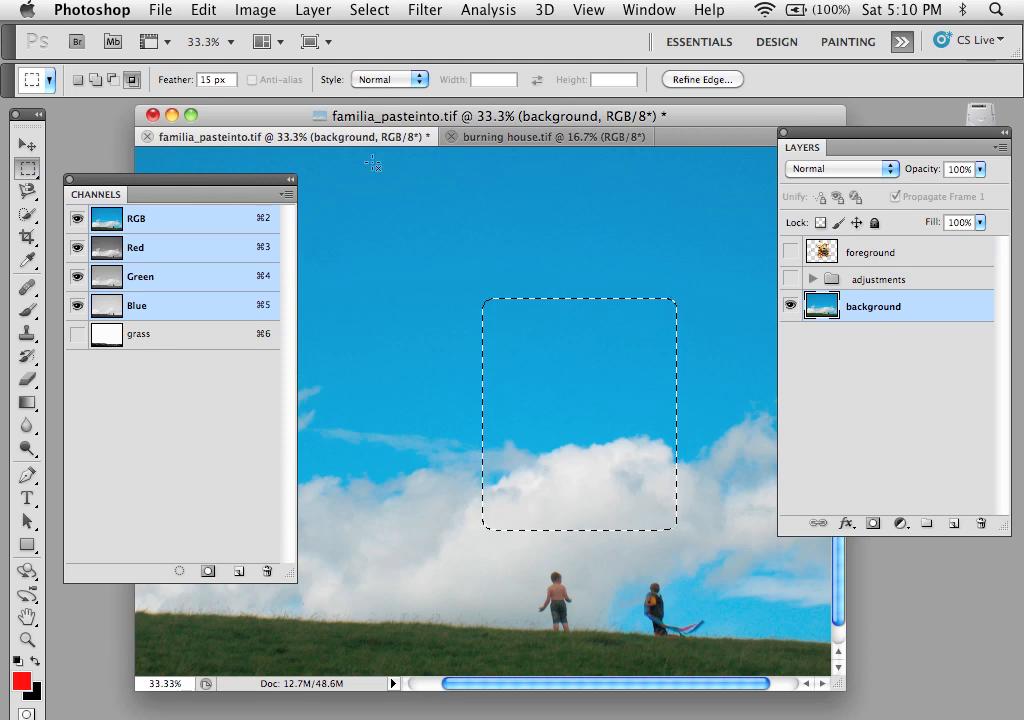
mouse_move(647, 307)
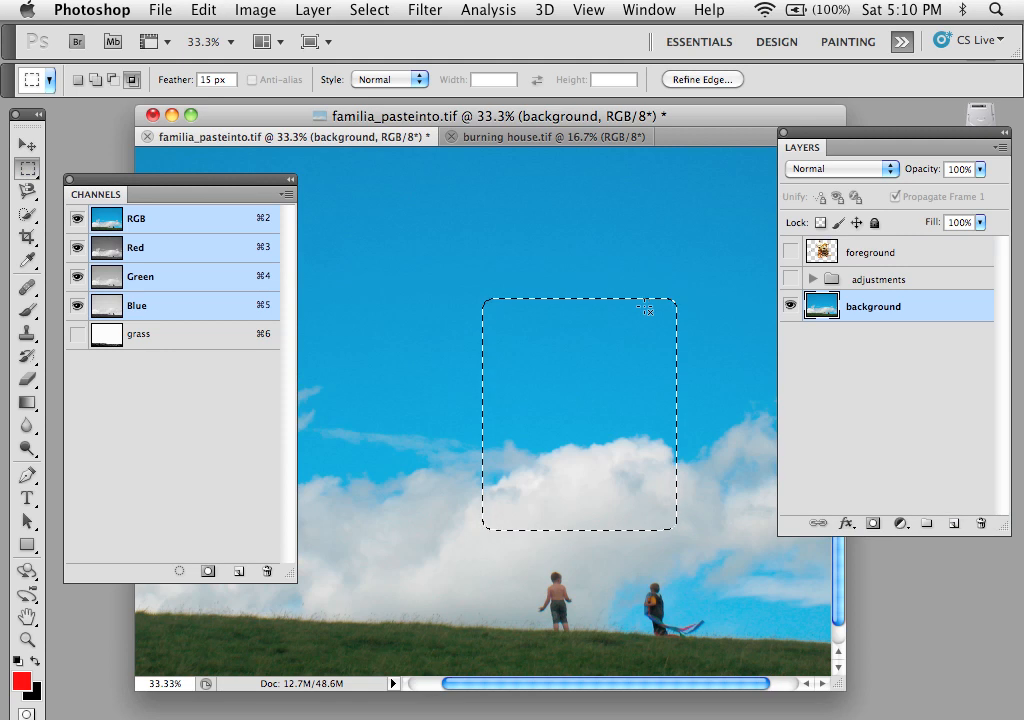
Use Paste Outside to place the burning house around the sky rectangle as masked Layer 1.
click(255, 9)
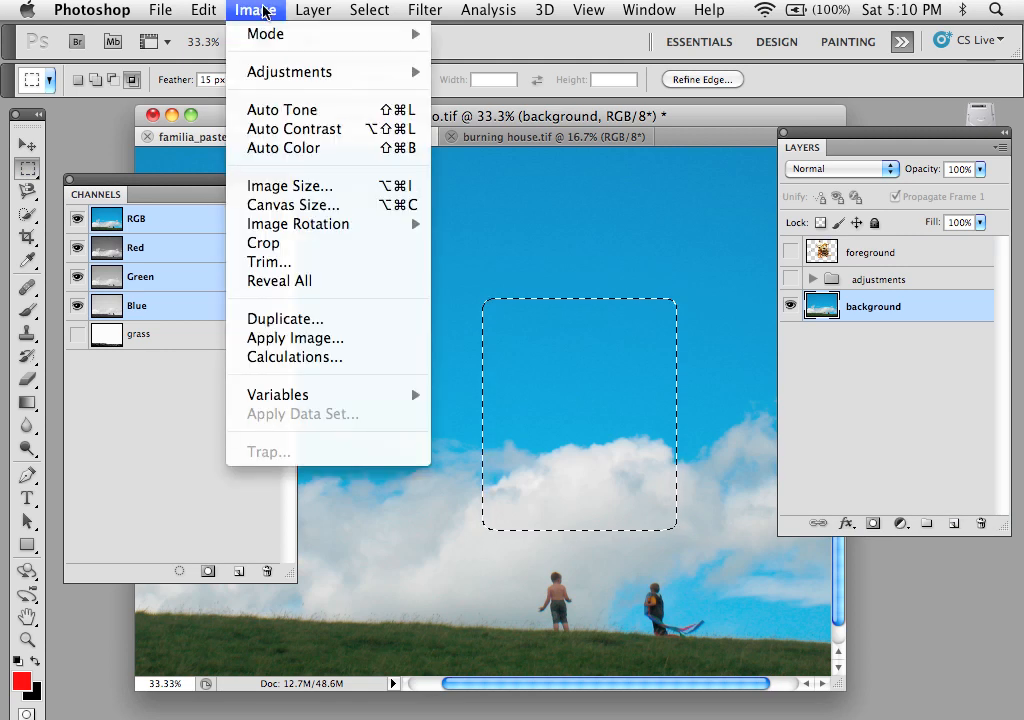
click(203, 9)
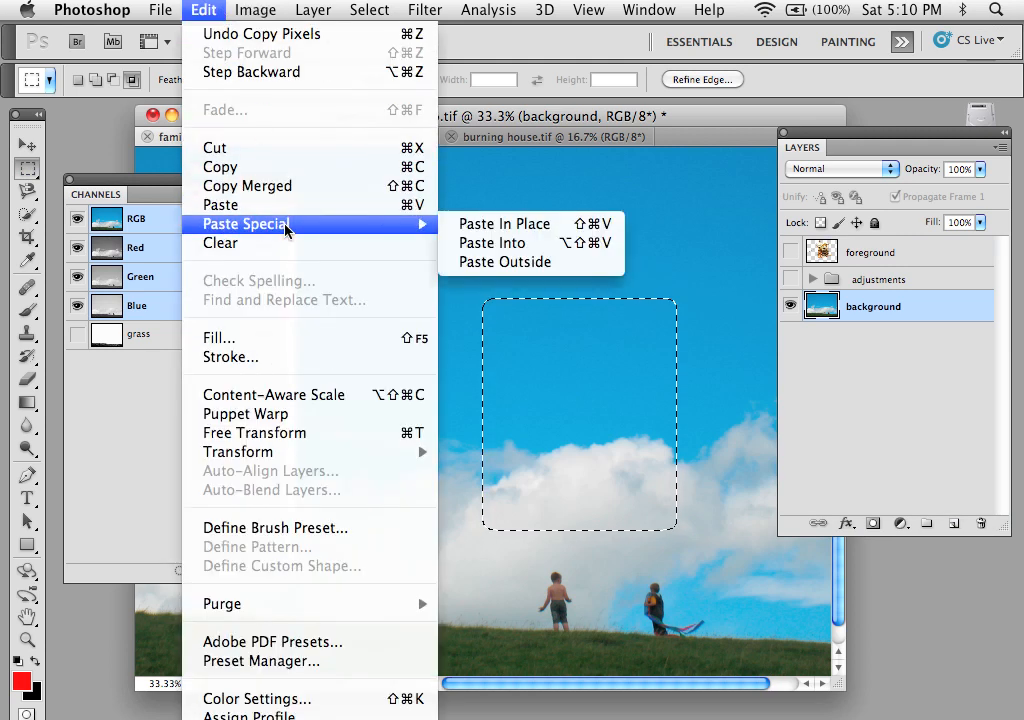
mouse_move(300, 224)
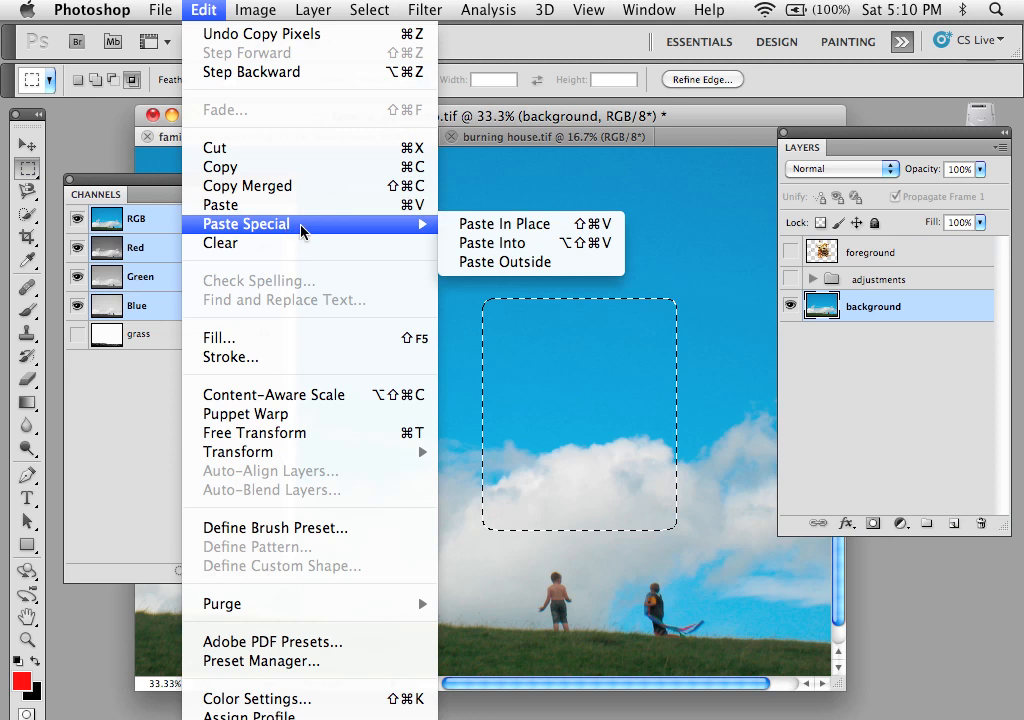
click(484, 243)
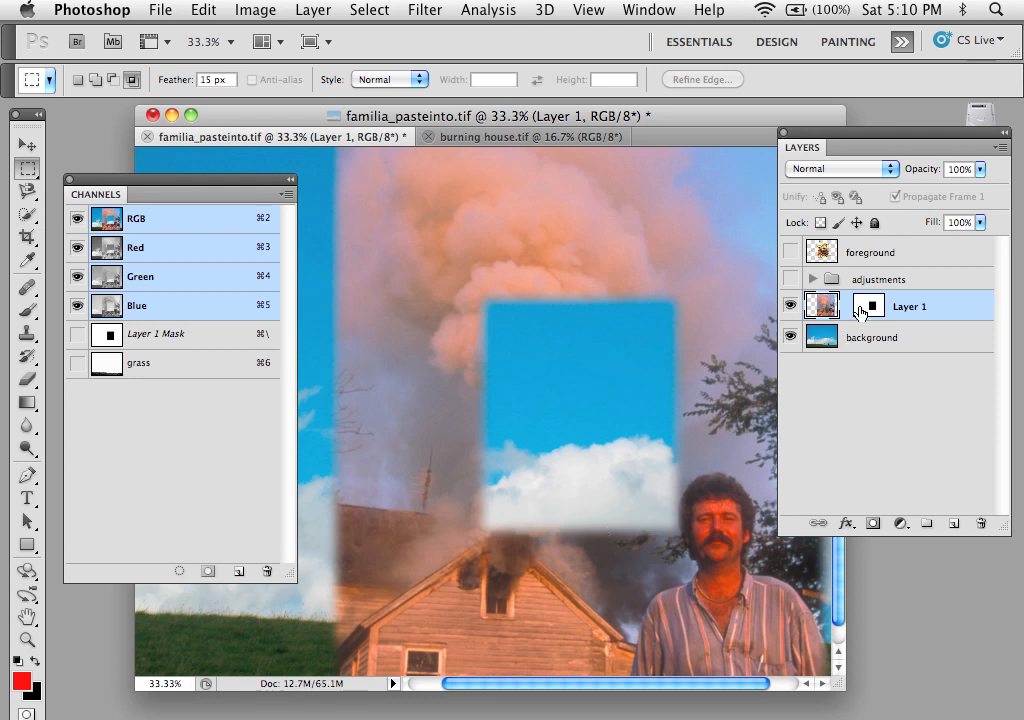
mouse_move(868, 305)
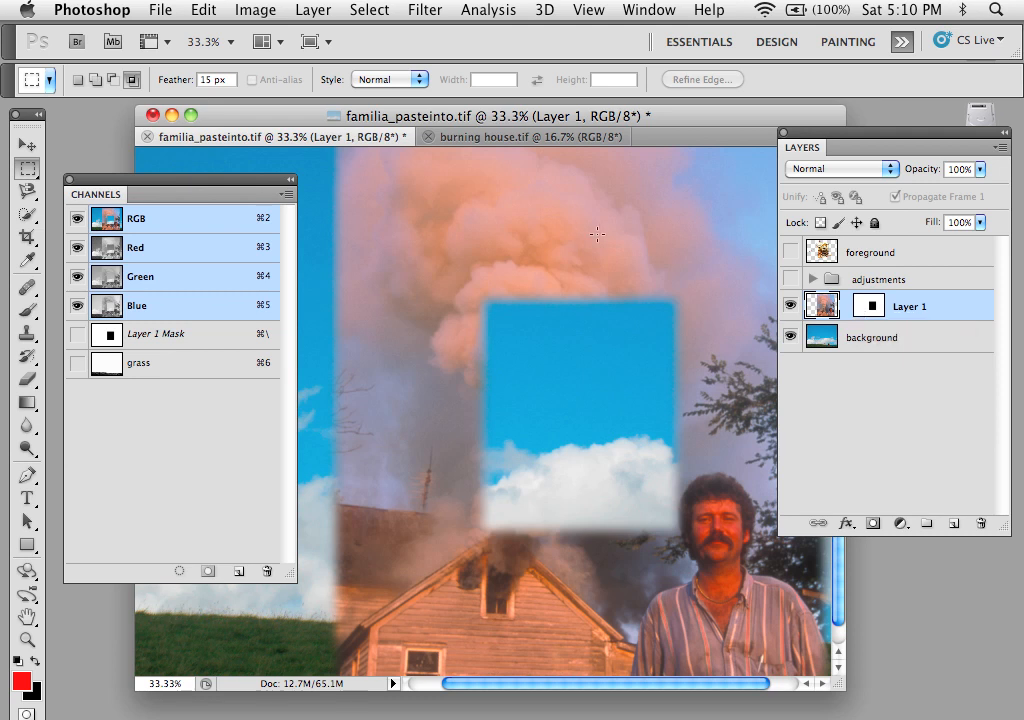
mouse_move(588, 322)
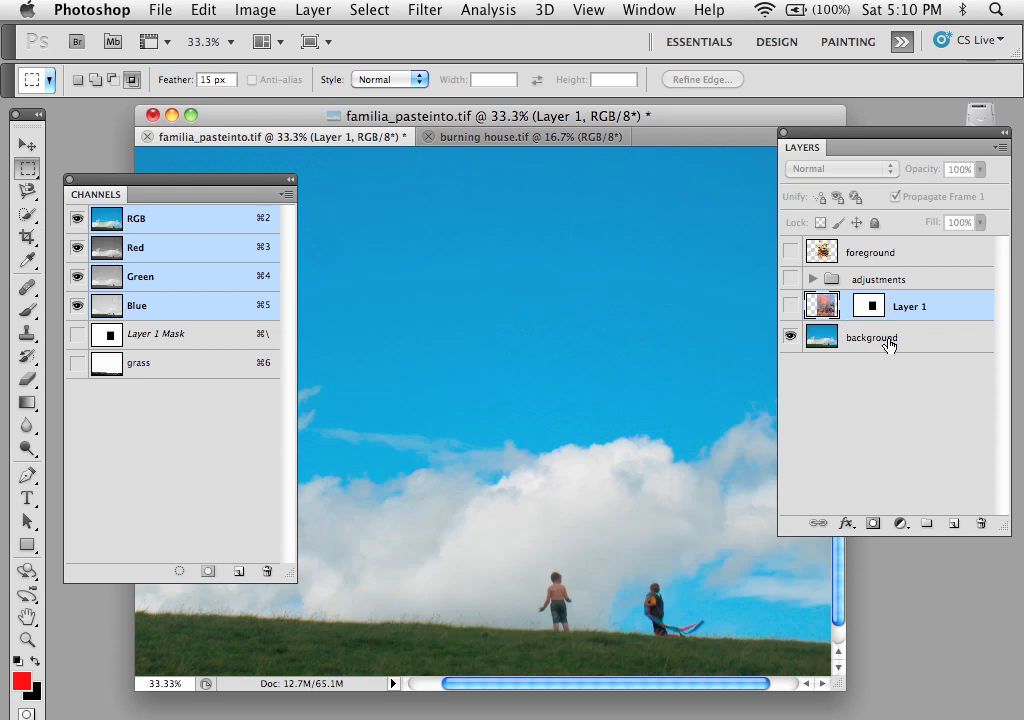
Show the autumn tree layer, target the background, and load the grass channel selection.
click(872, 337)
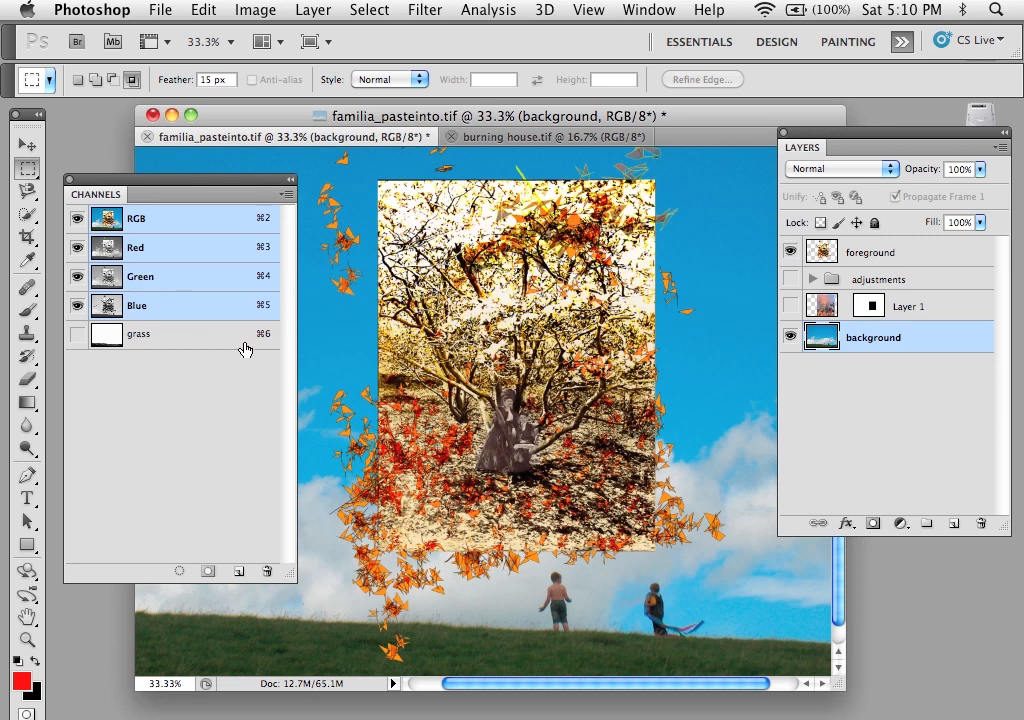
click(138, 334)
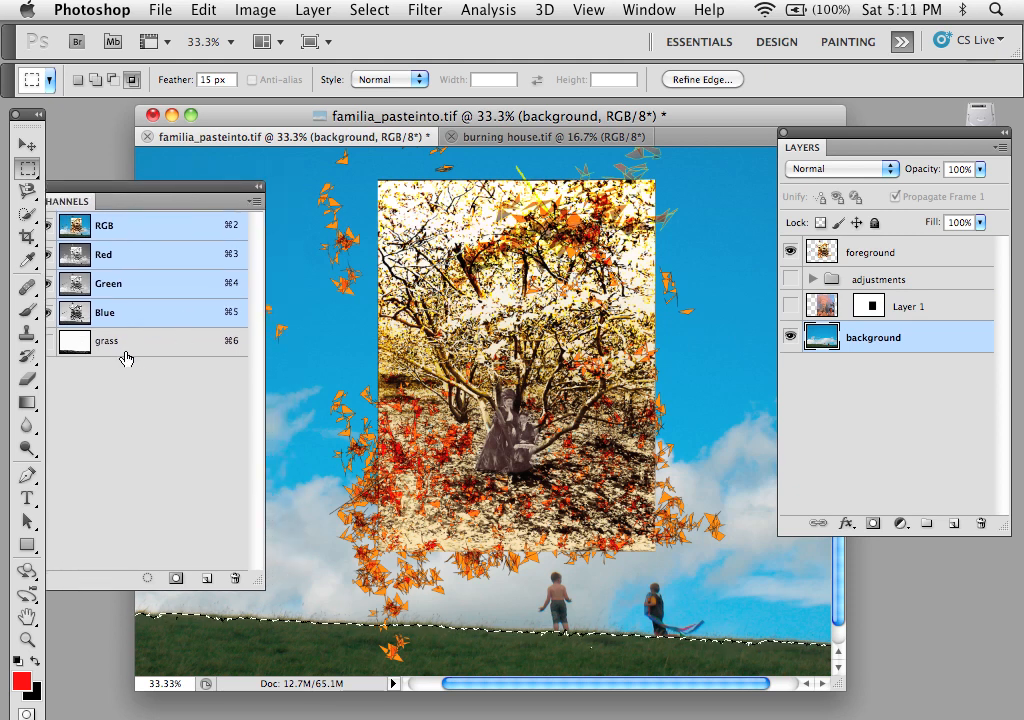
mouse_move(188, 373)
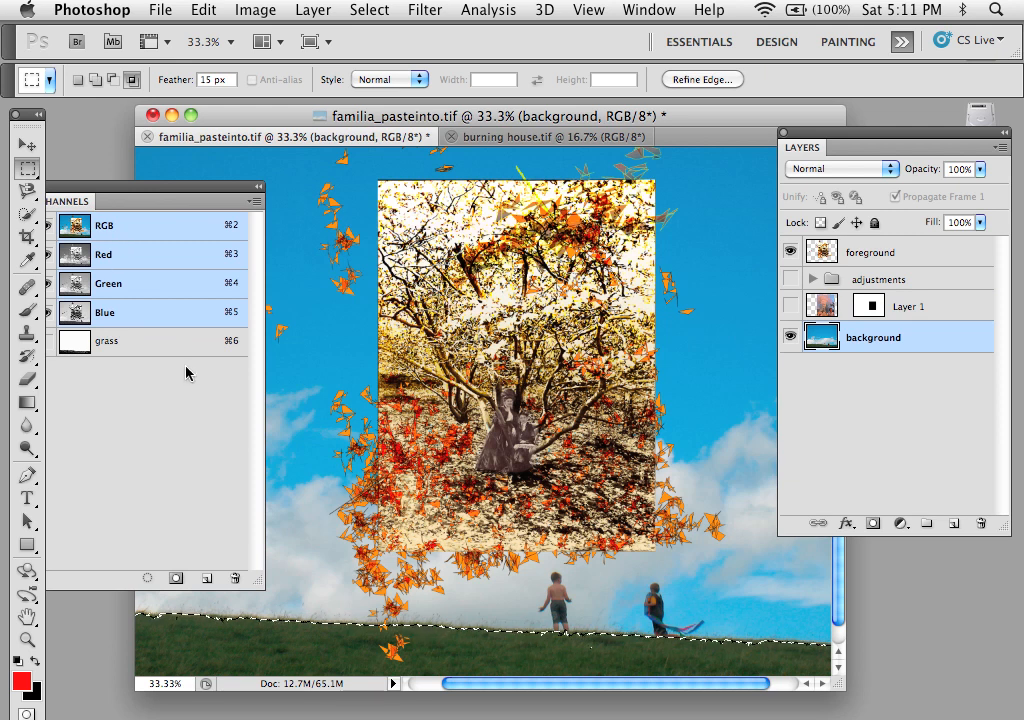
mouse_move(85, 341)
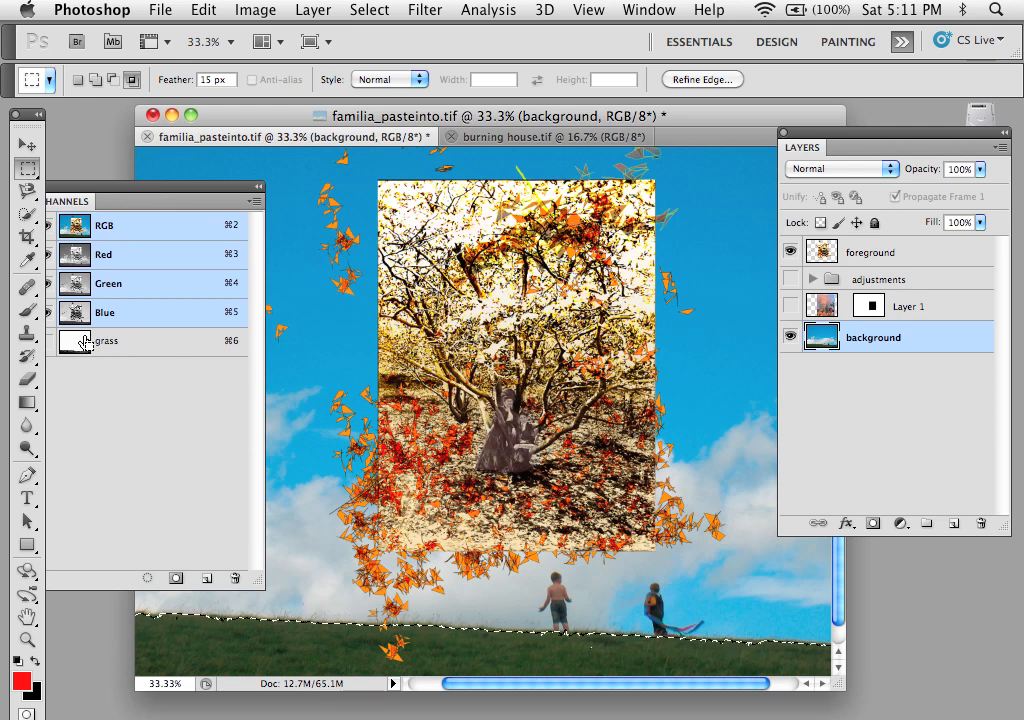
click(75, 341)
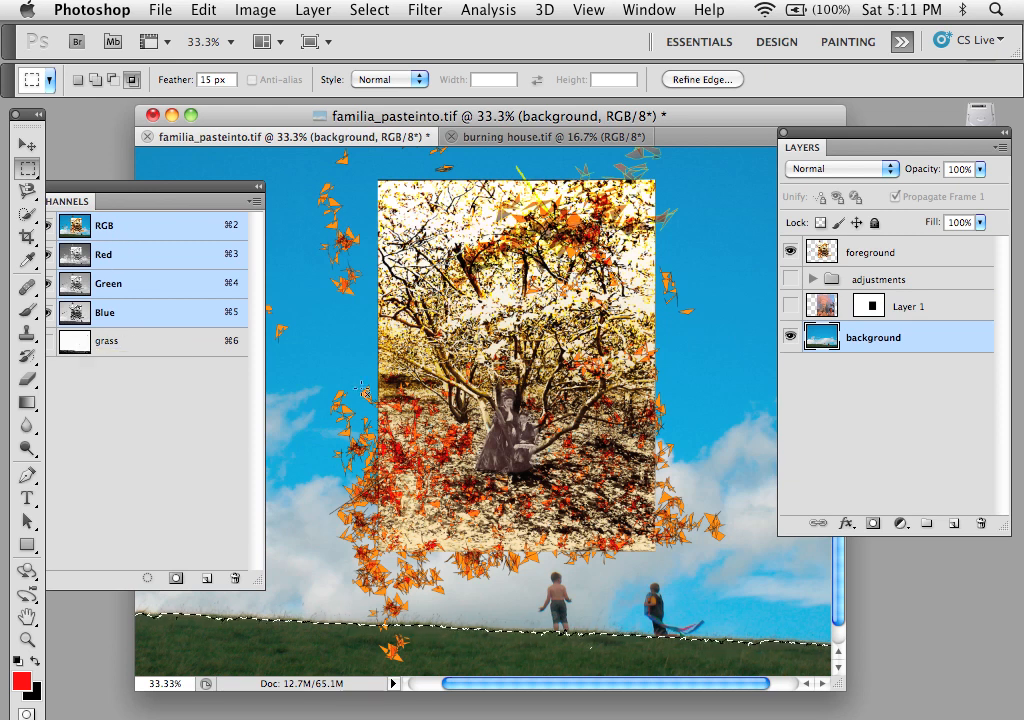
mouse_move(420, 408)
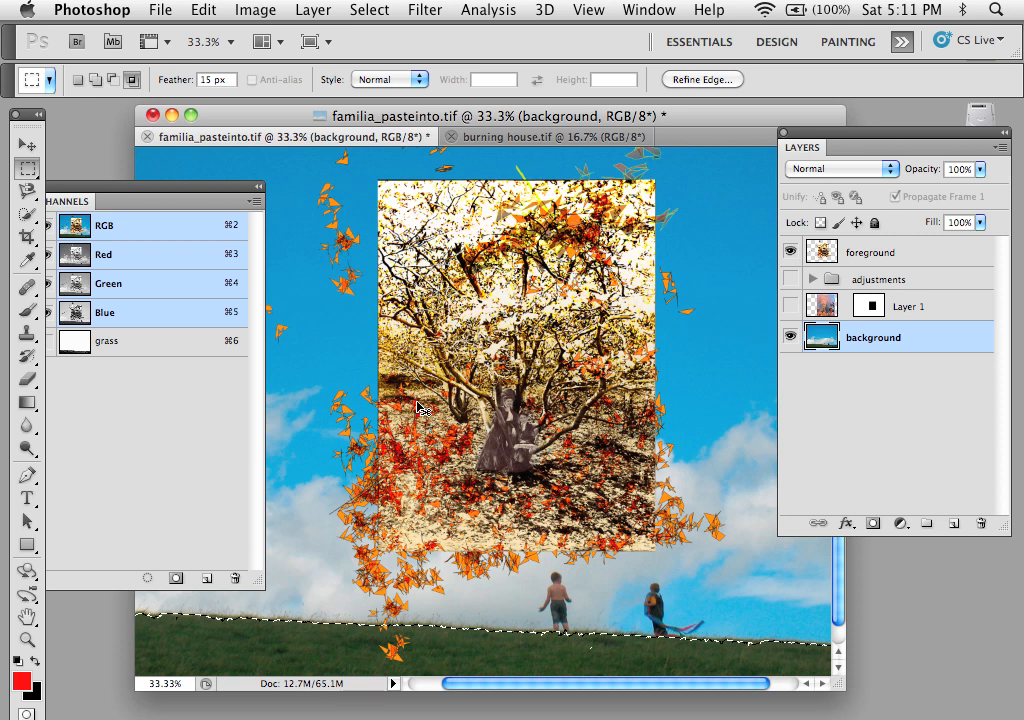
Create a clipboard-preset new document and paste the blue sky photo as Layer 1.
click(159, 9)
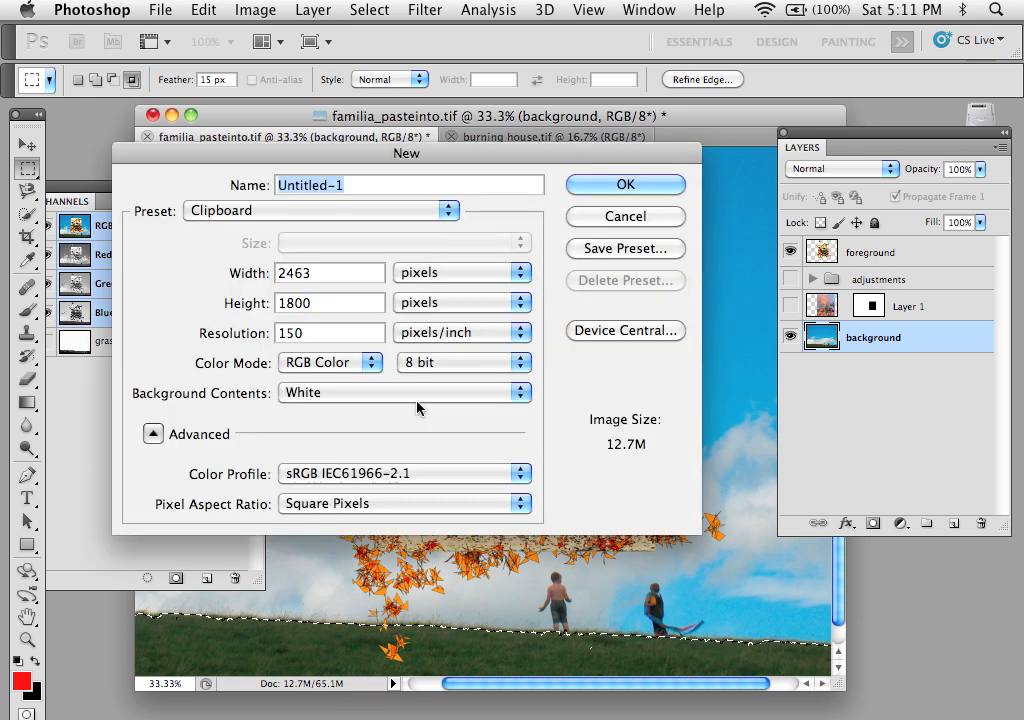
click(203, 9)
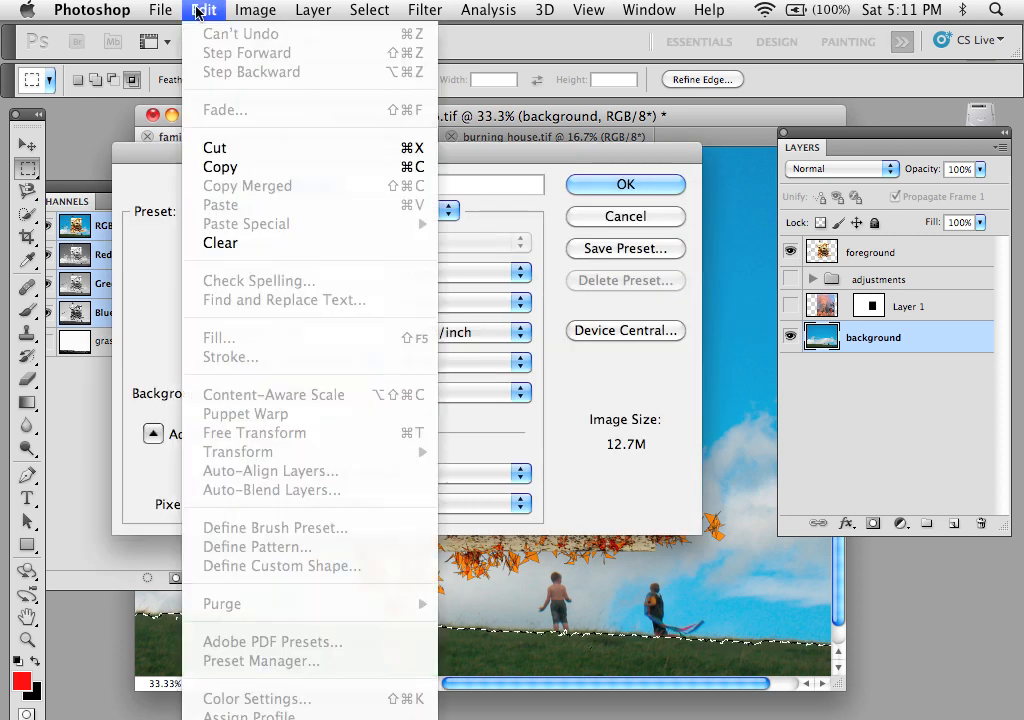
click(160, 10)
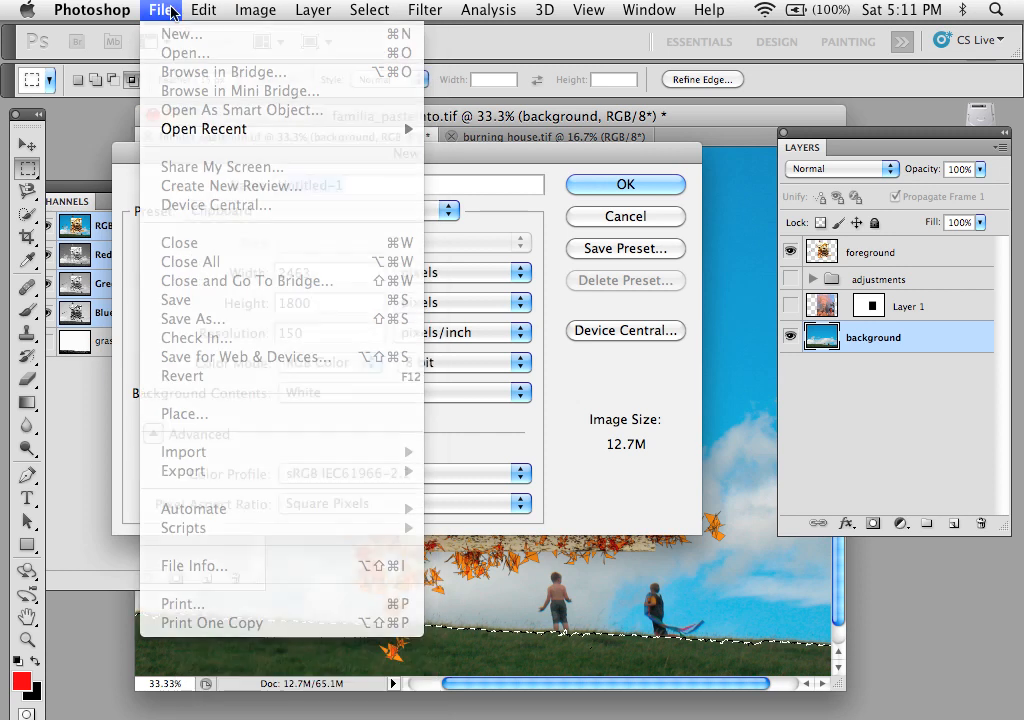
click(181, 33)
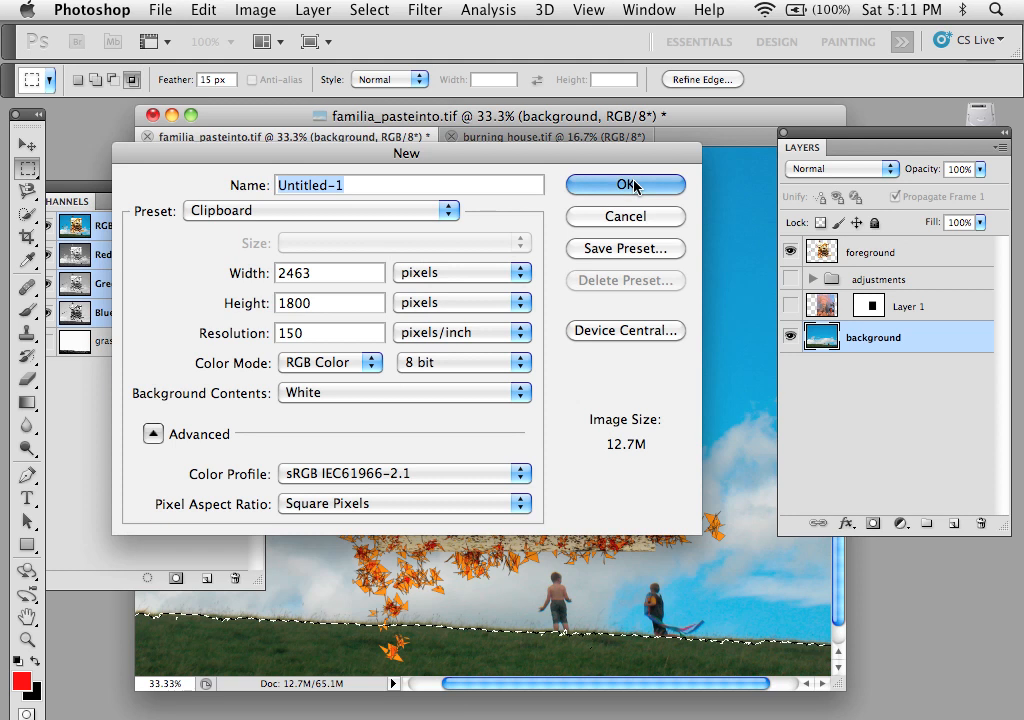
click(625, 184)
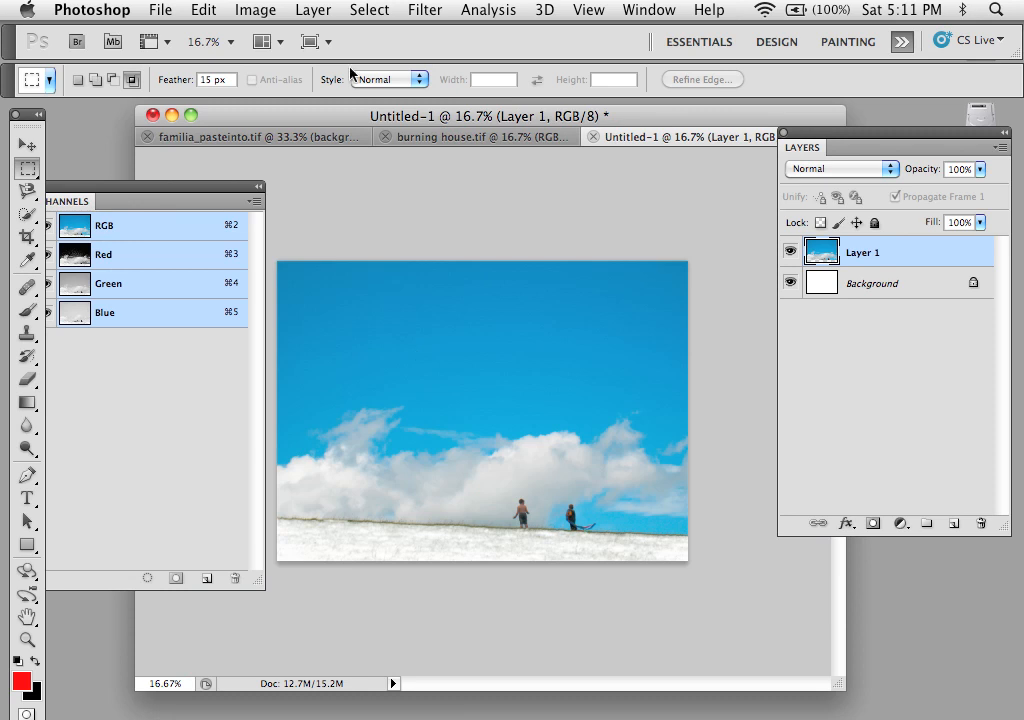
click(255, 9)
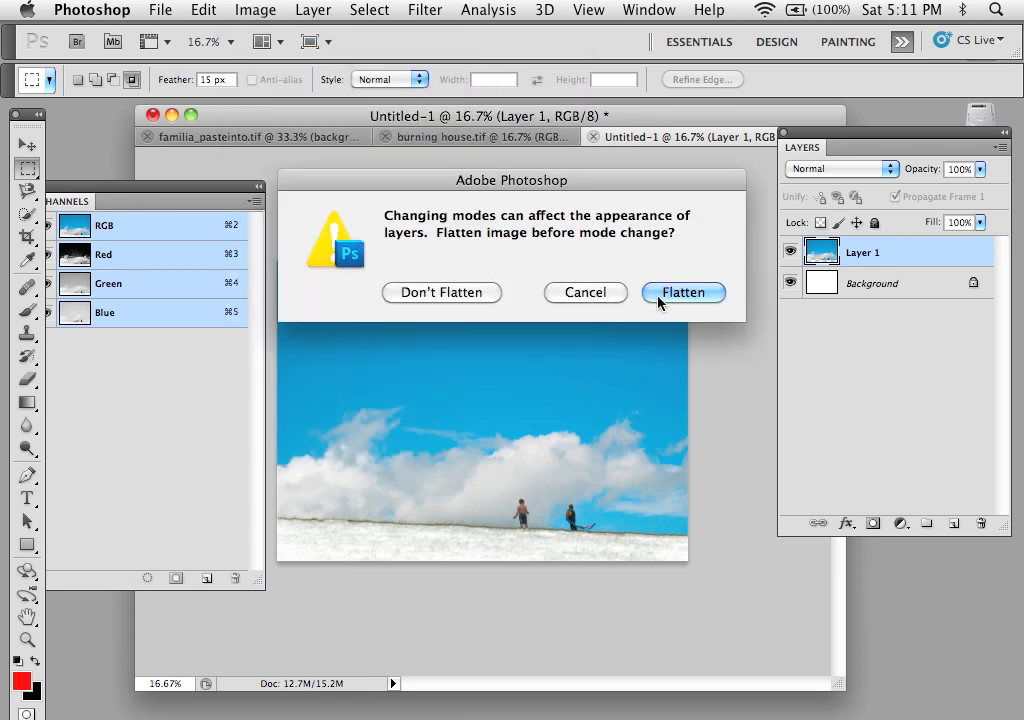
Convert the sky document to grayscale with Don't Flatten, select all, then return to the family photo.
click(683, 292)
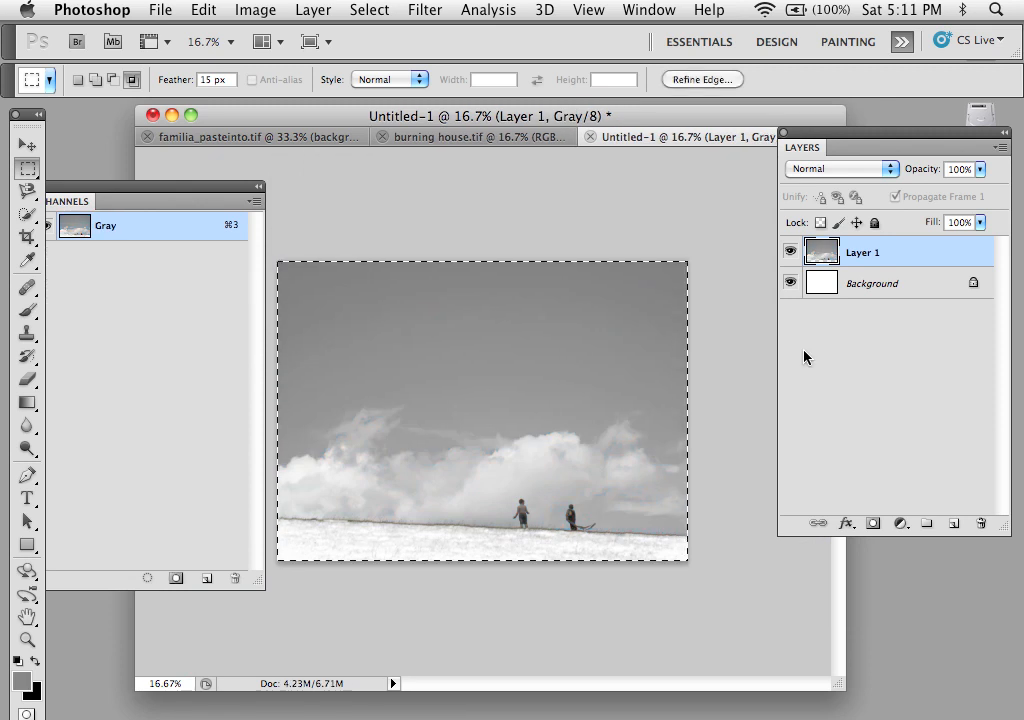
click(369, 9)
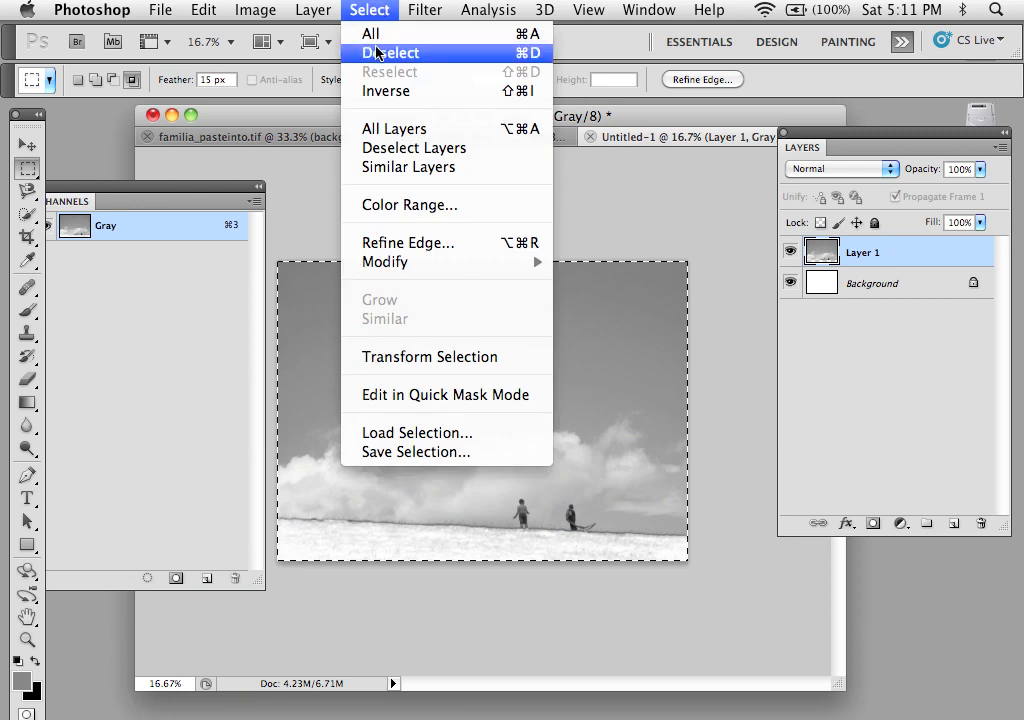
click(390, 52)
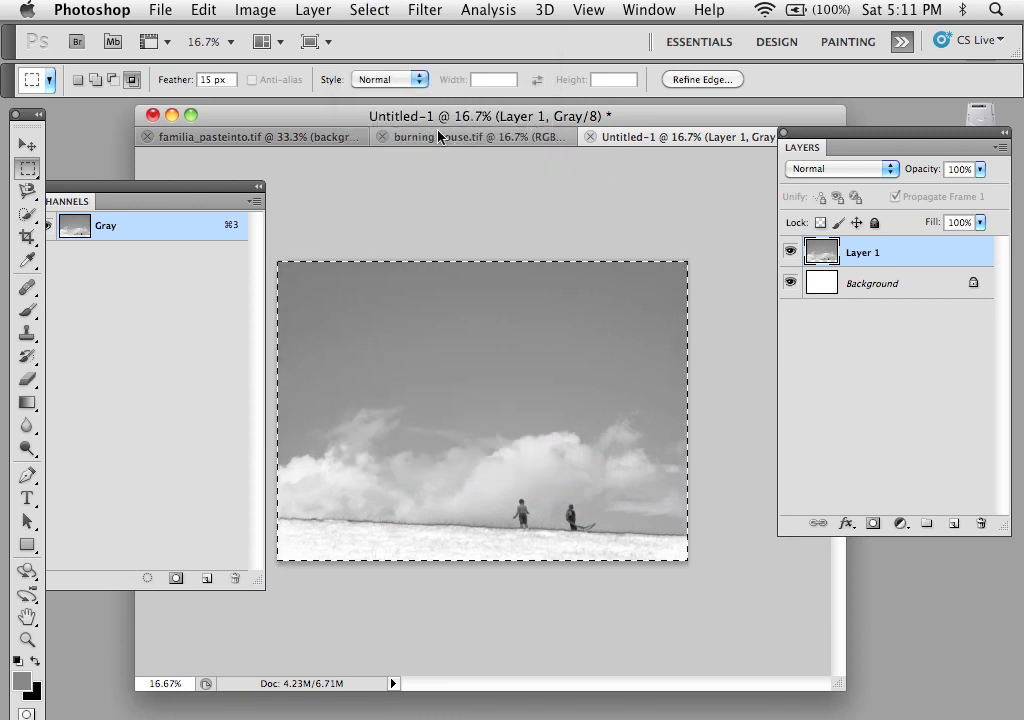
click(250, 136)
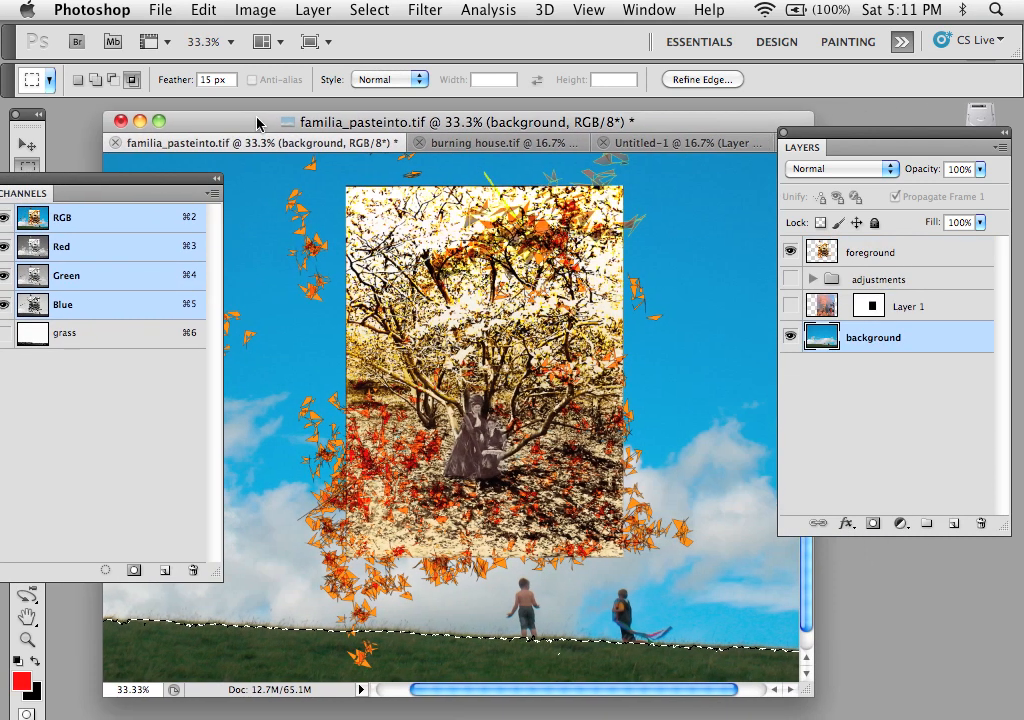
Paste In Place the grayscale sky as Layer 2 above the family photo's background.
click(203, 9)
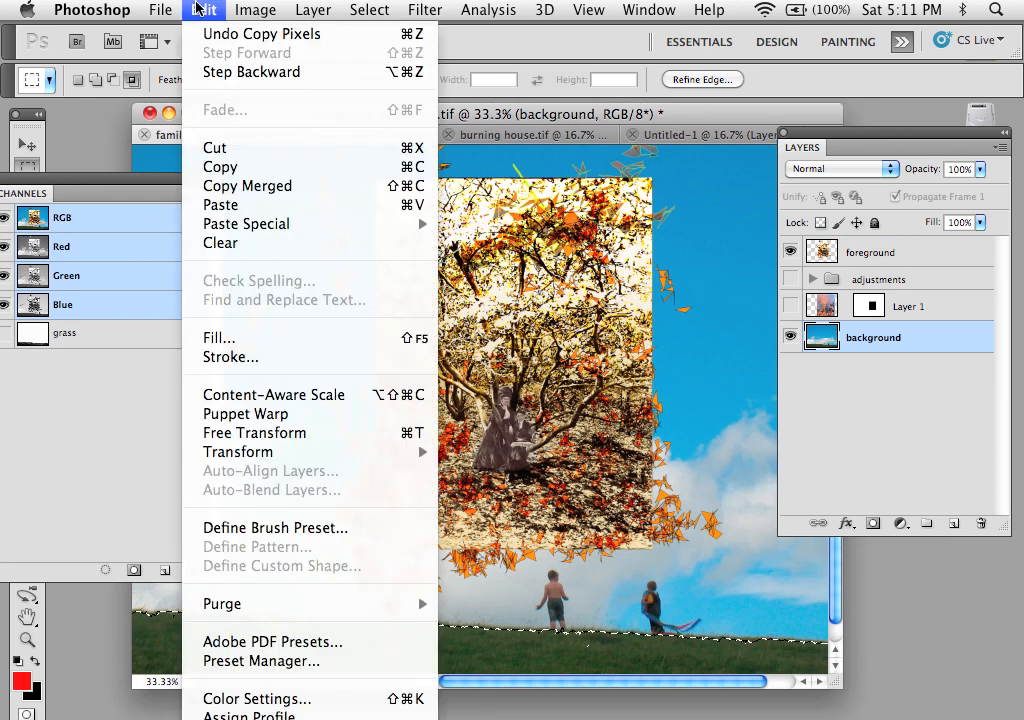
mouse_move(245, 223)
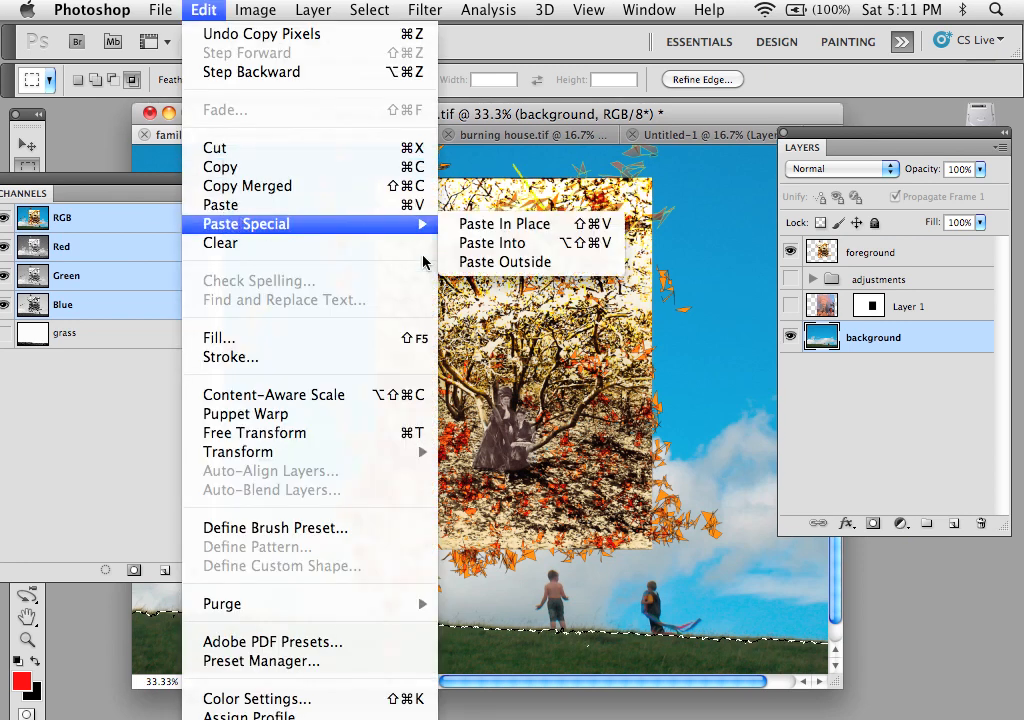
click(485, 243)
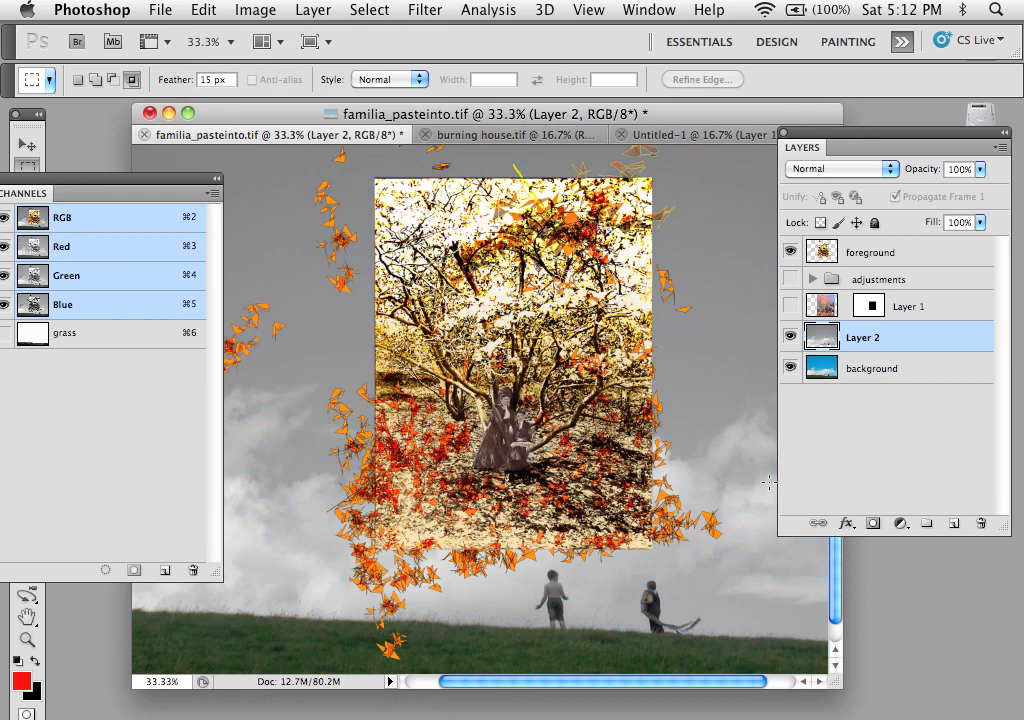
mouse_move(603, 658)
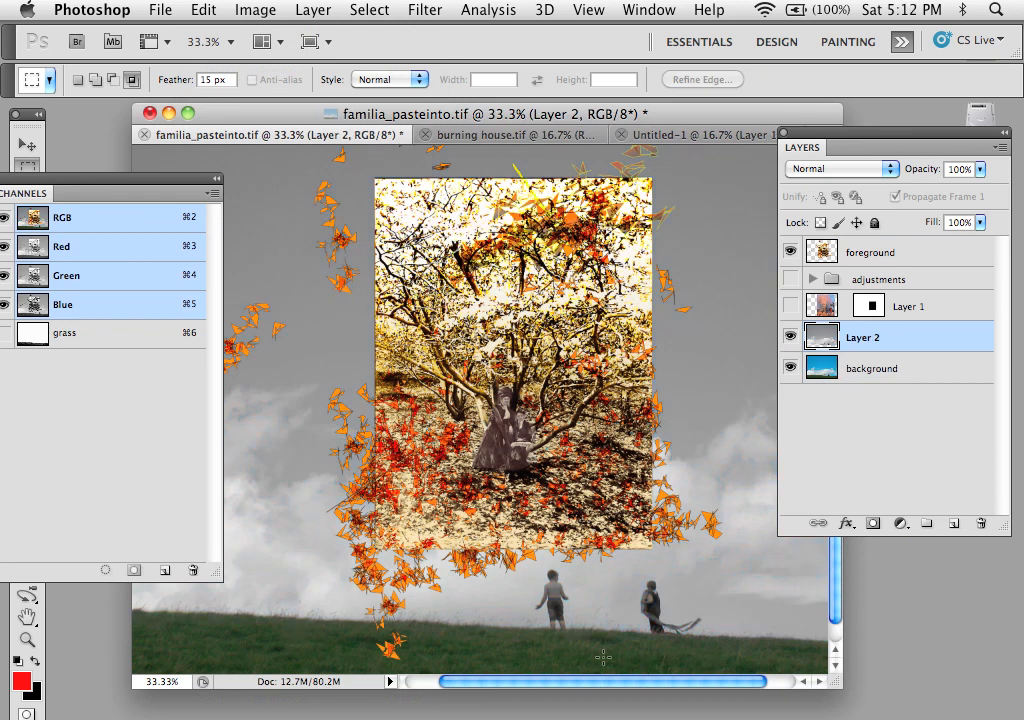
mouse_move(680, 354)
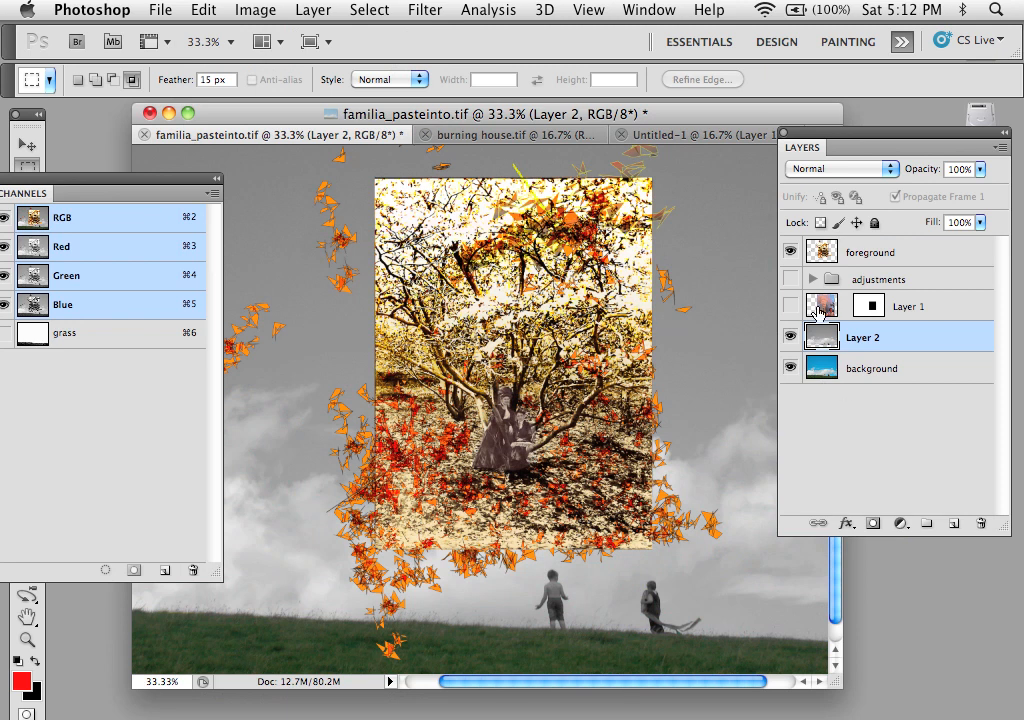
mouse_move(822, 337)
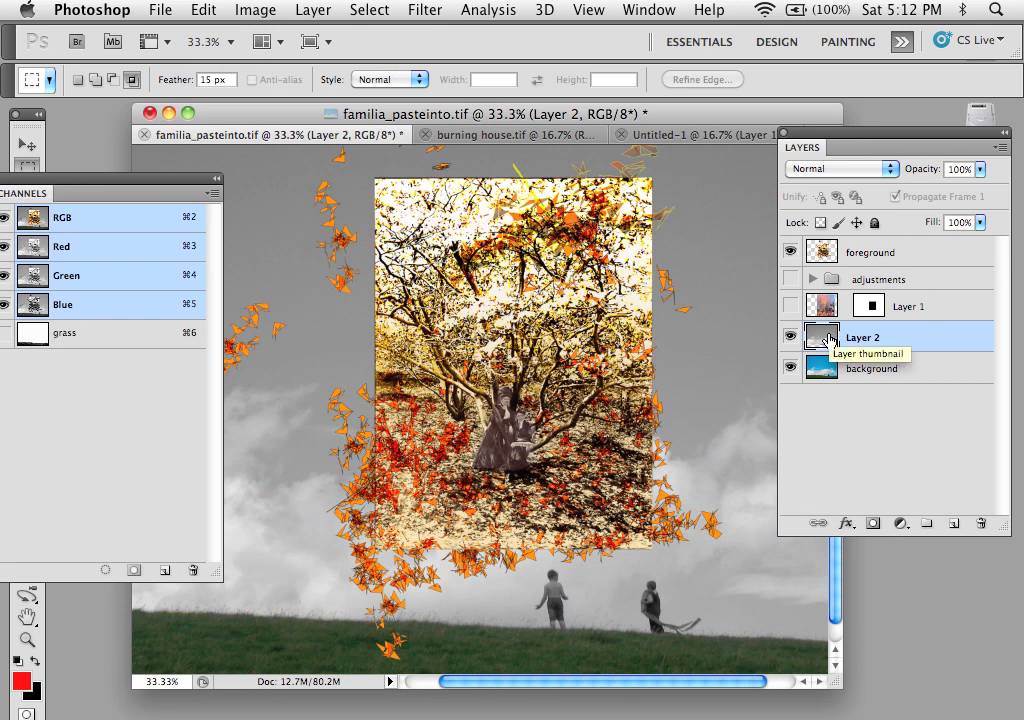
mouse_move(665, 132)
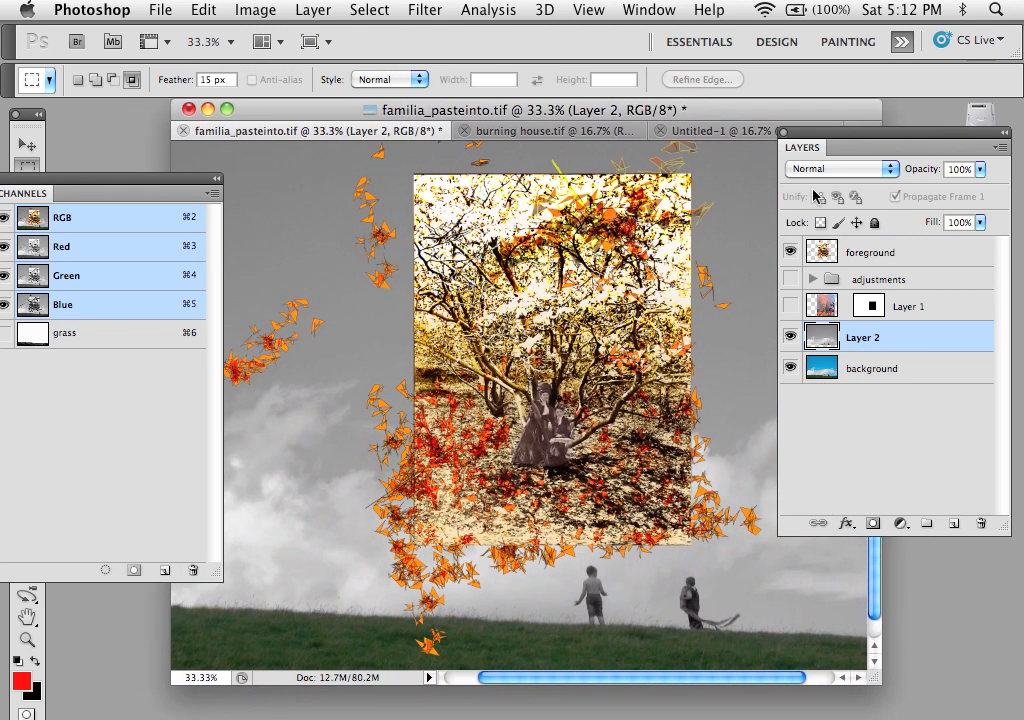
Cancel the New dialog, undo the gray Layer 2 paste, and return to familia_pasteinto.tif.
click(159, 10)
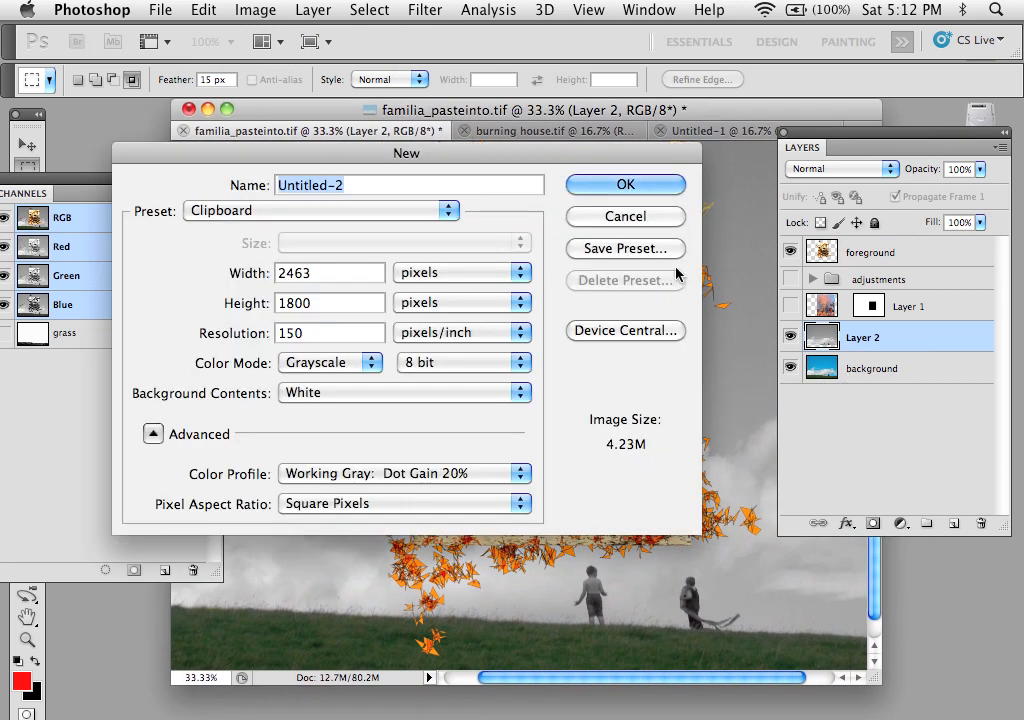
click(624, 216)
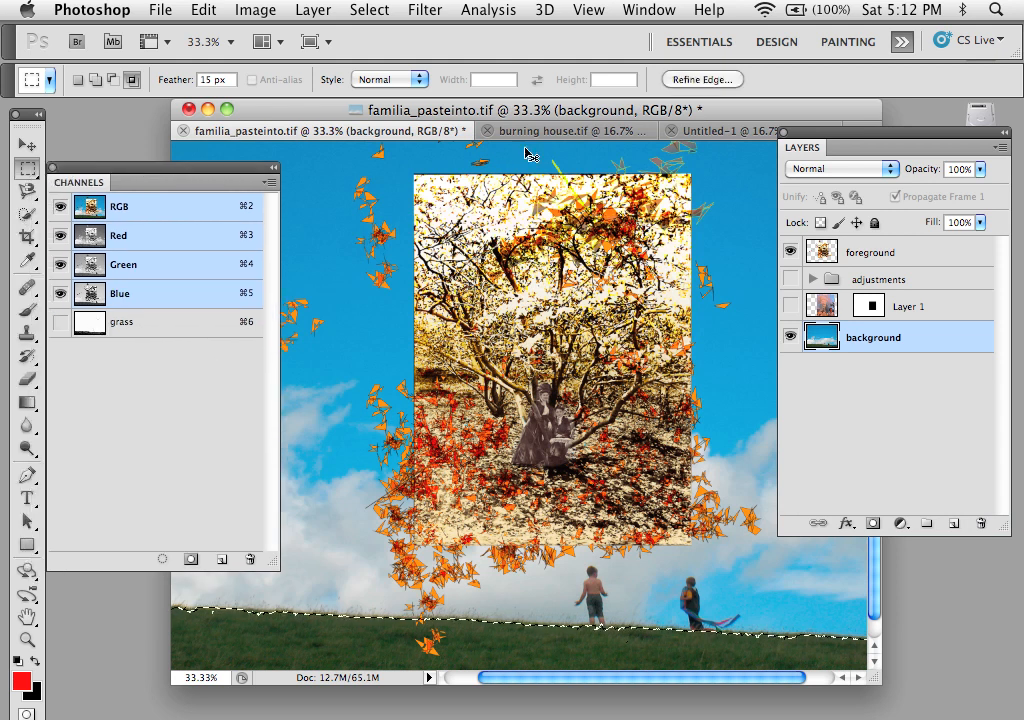
click(700, 130)
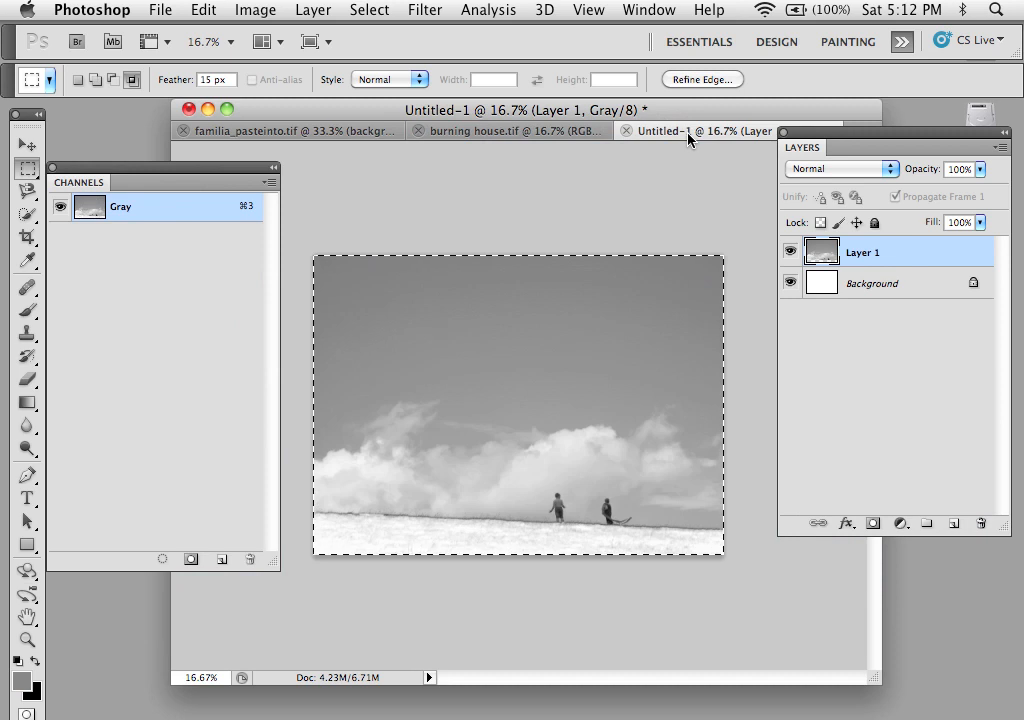
mouse_move(290, 130)
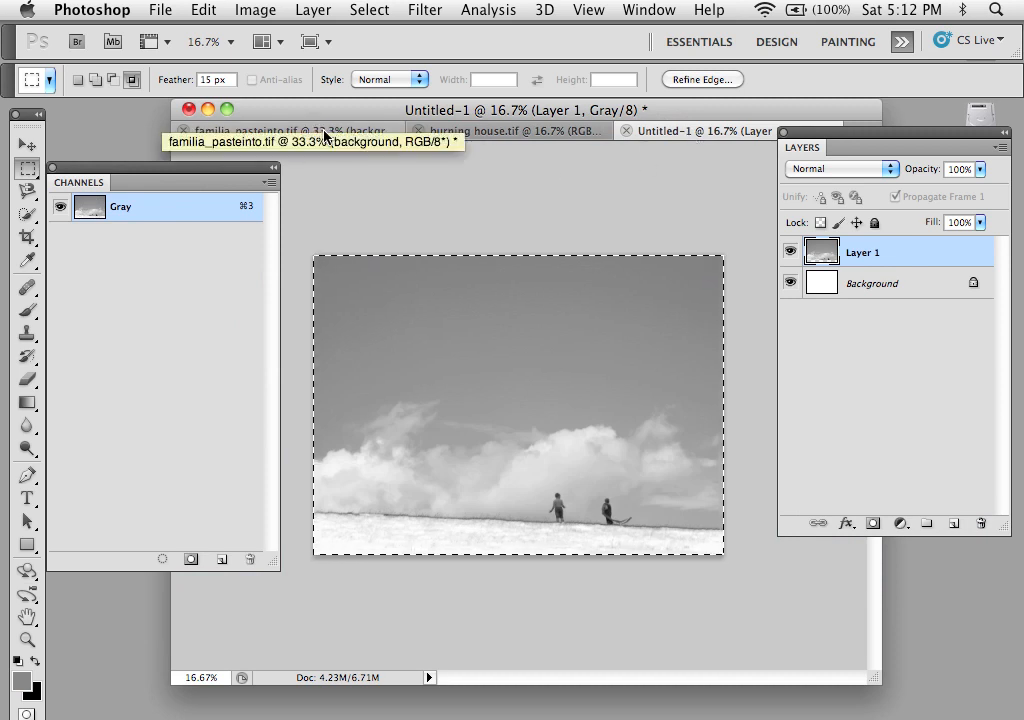
click(290, 130)
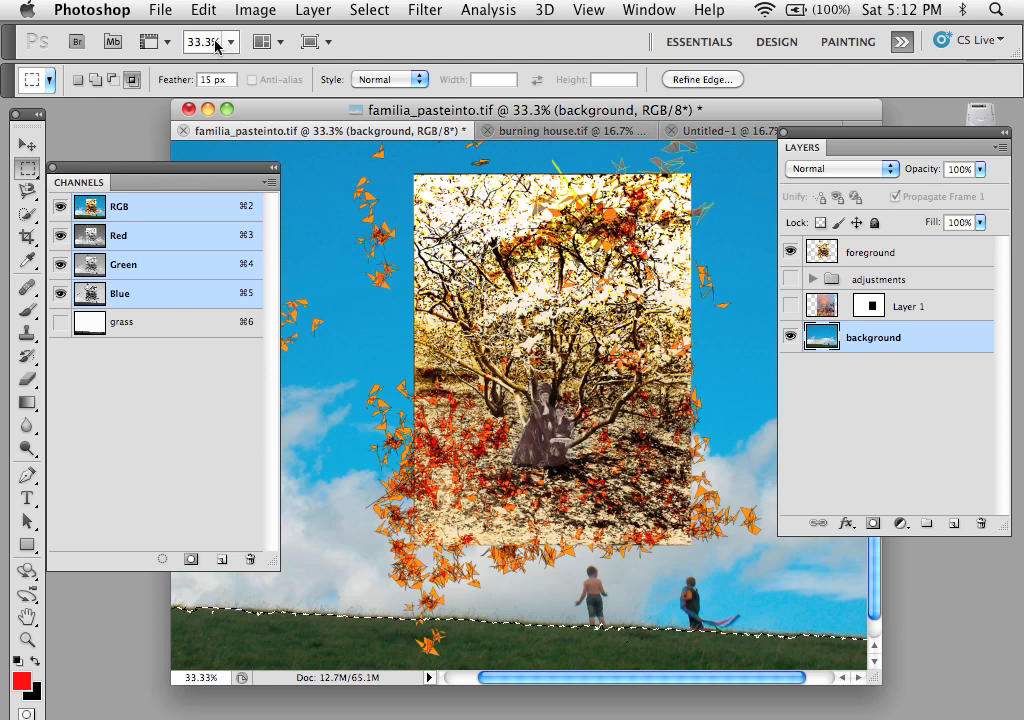
Paste In Place the grayscale sky as masked Layer 2 and rearrange the Layers panel.
click(203, 9)
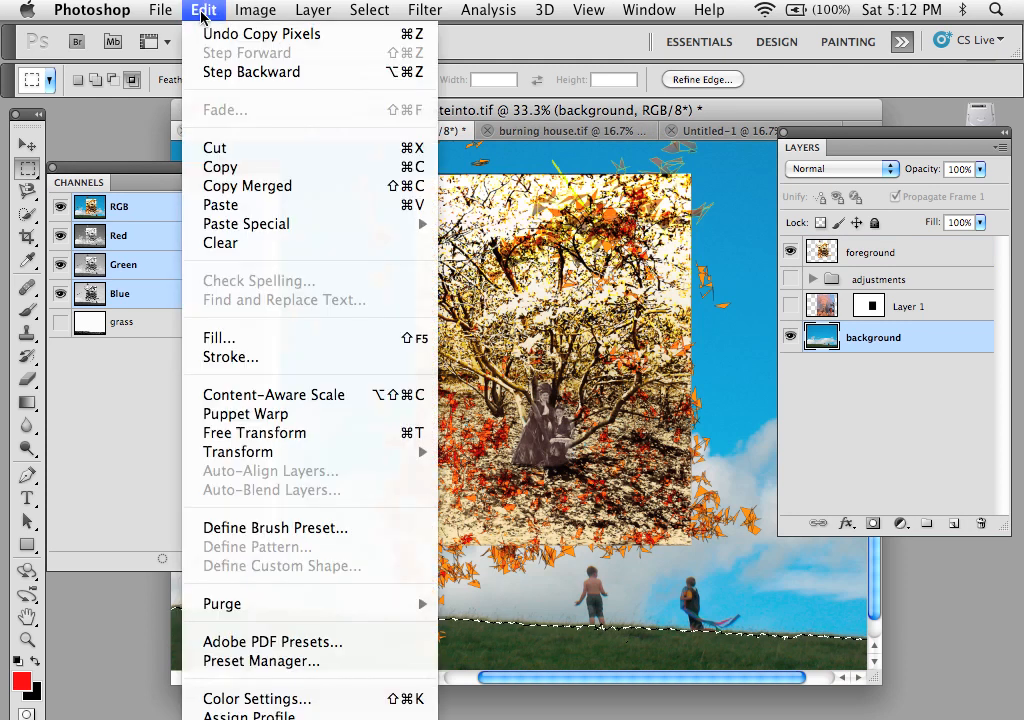
mouse_move(246, 223)
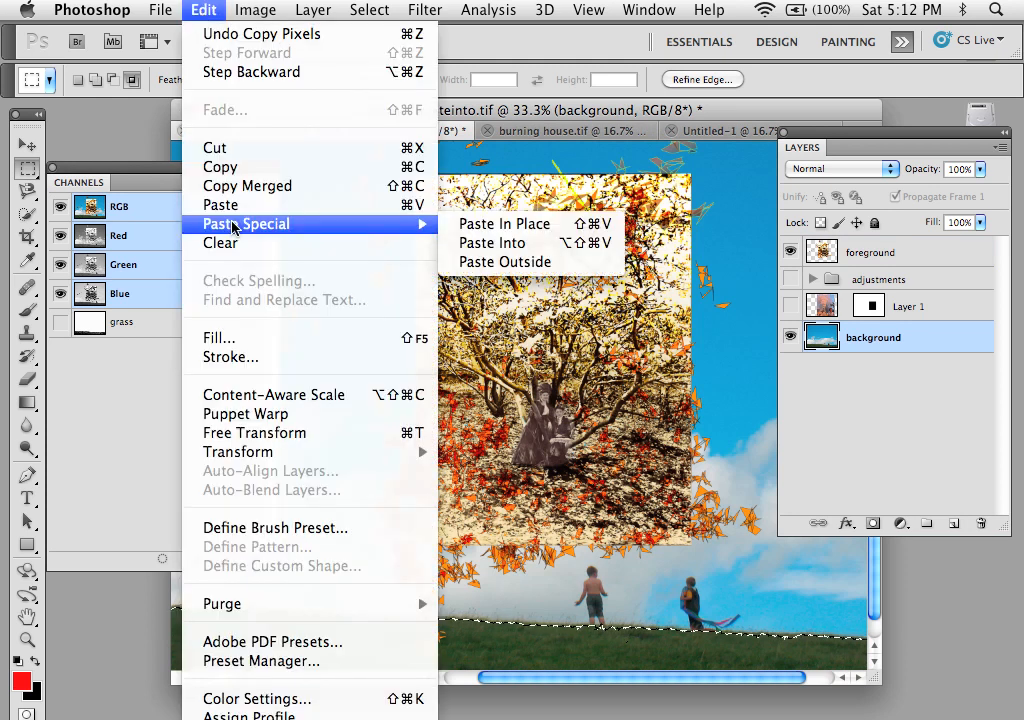
mouse_move(504, 223)
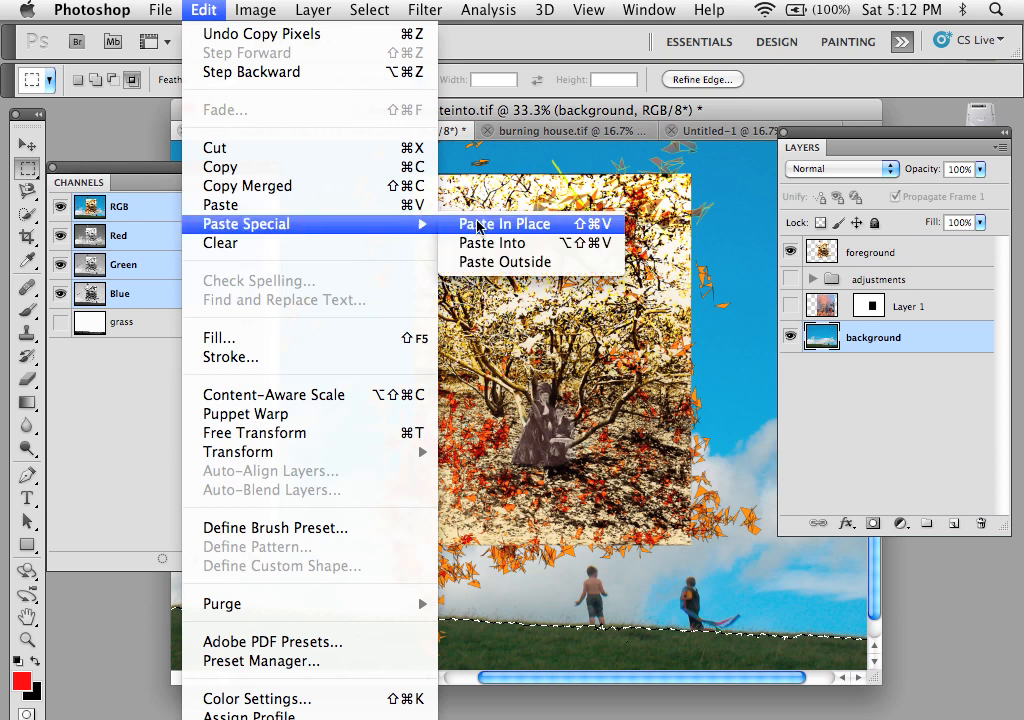
click(504, 223)
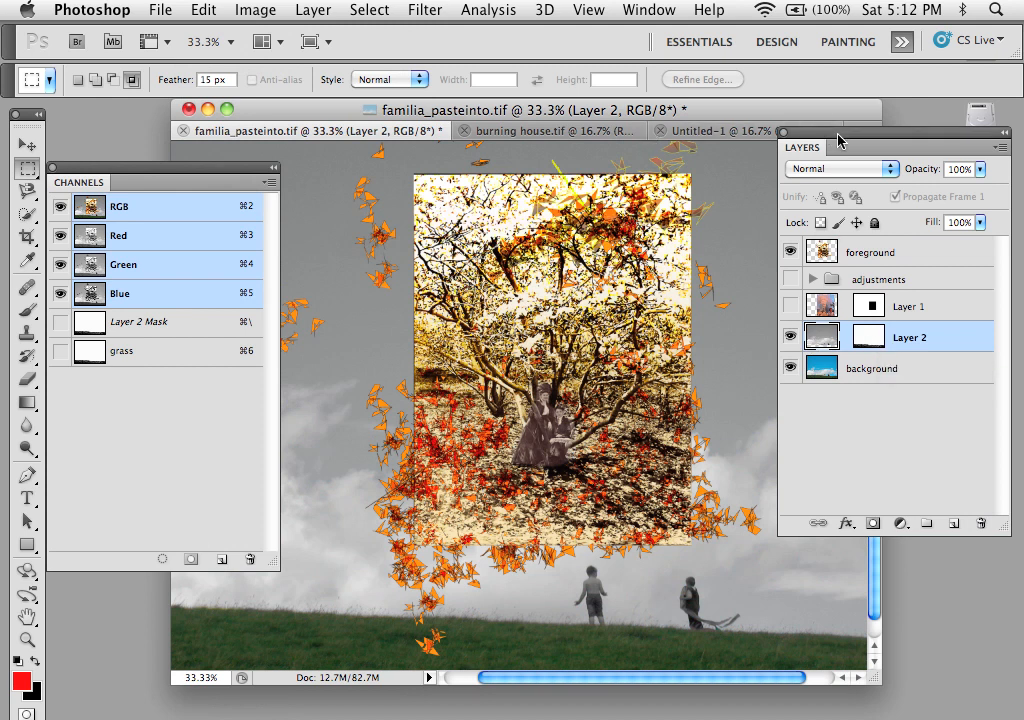
click(61, 321)
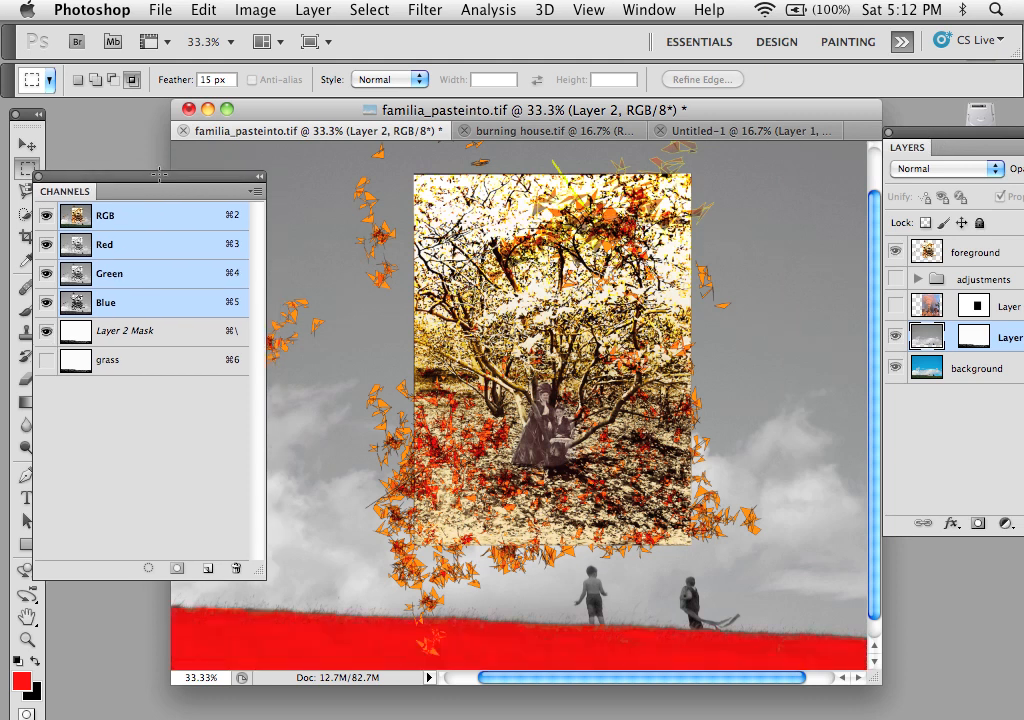
Move the Channels panel aside and paint black zigzag strokes into the Layer 2 mask.
drag(145, 191, 197, 544)
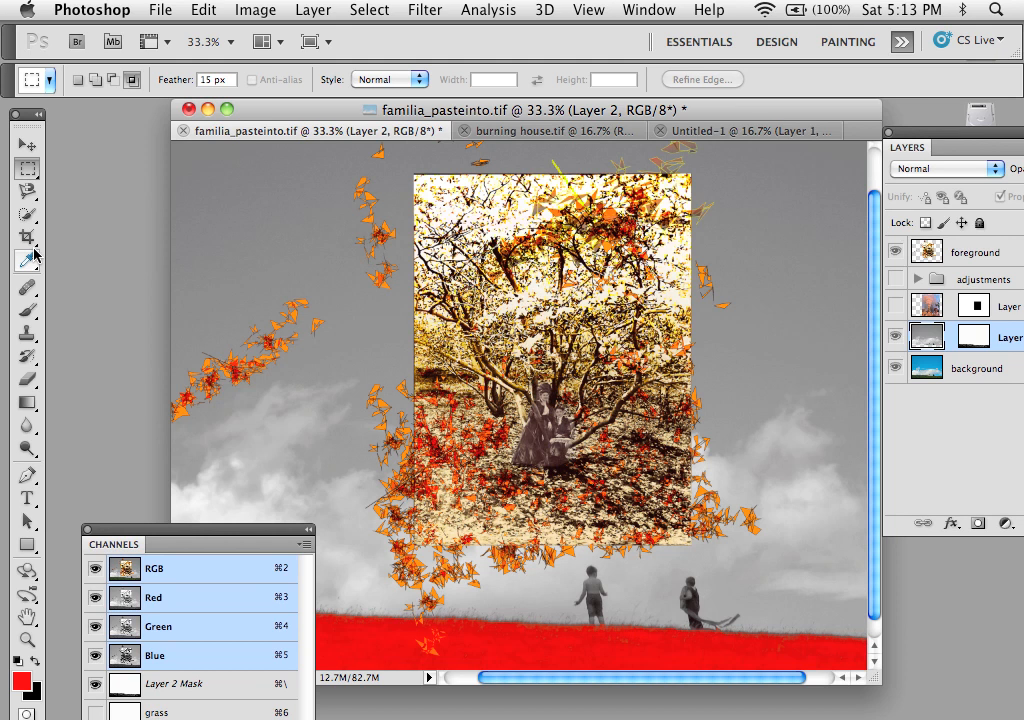
click(27, 310)
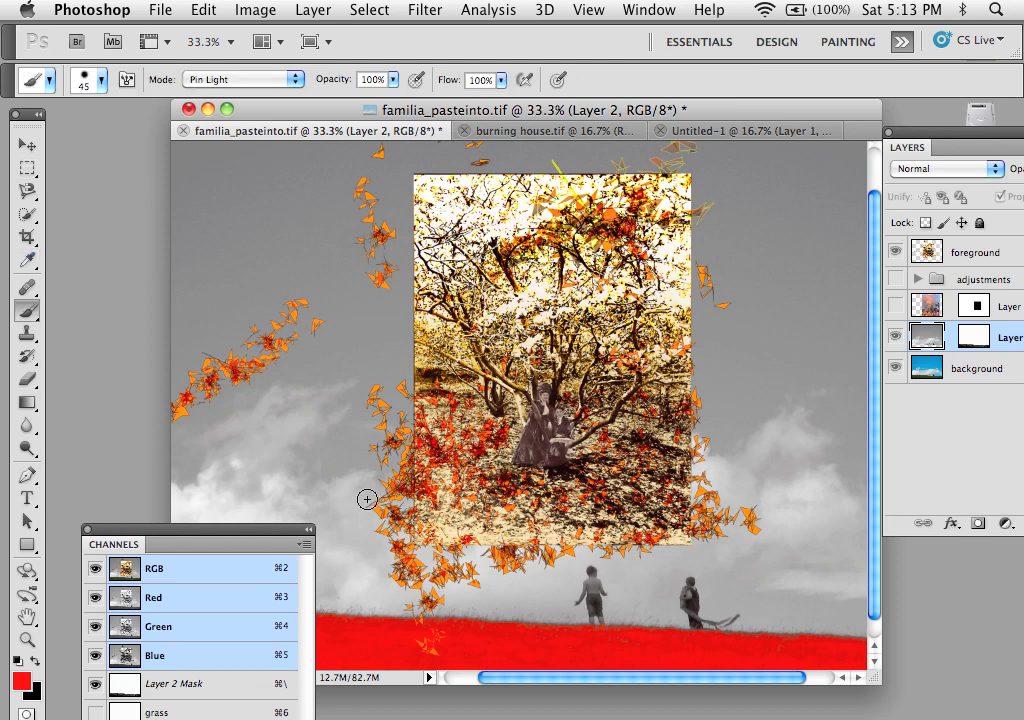
mouse_move(202, 613)
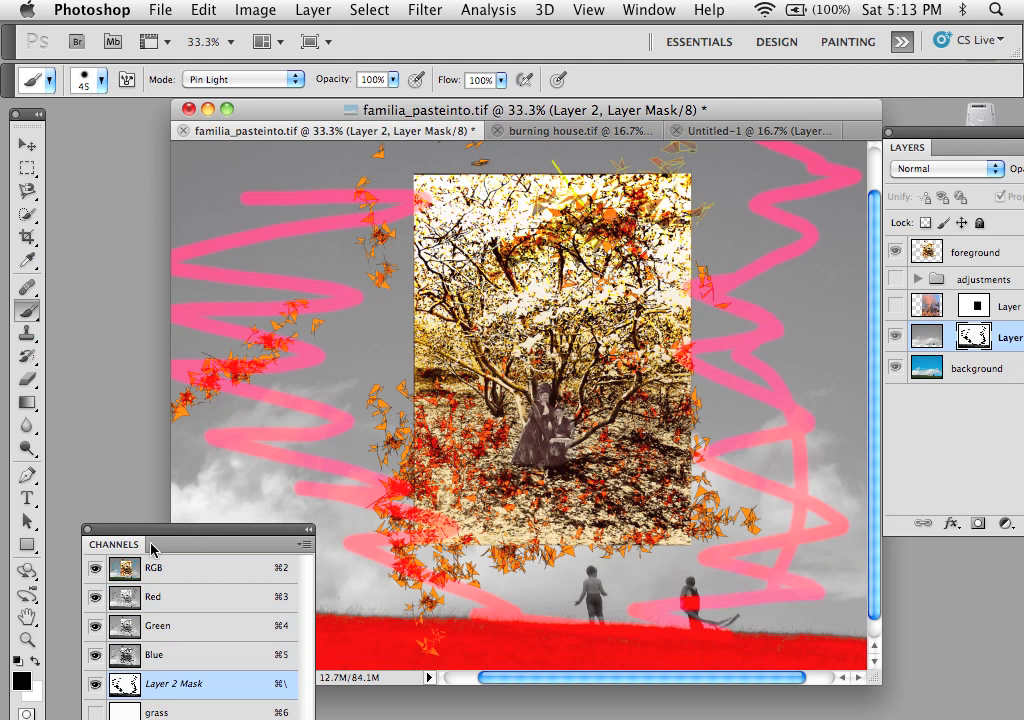
click(155, 568)
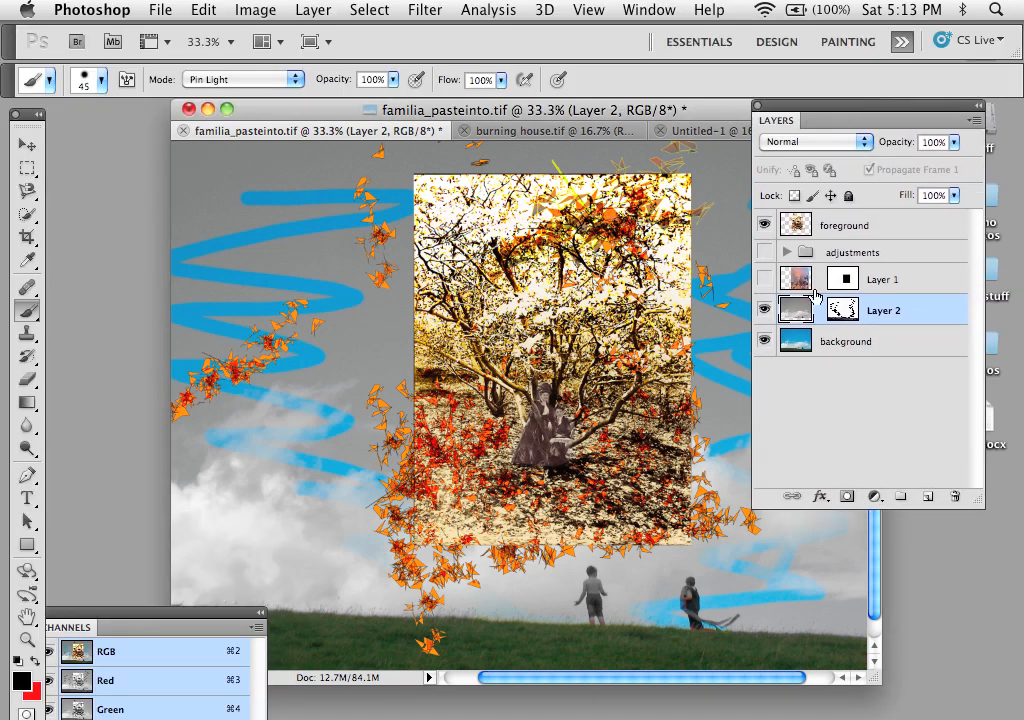
mouse_move(835, 315)
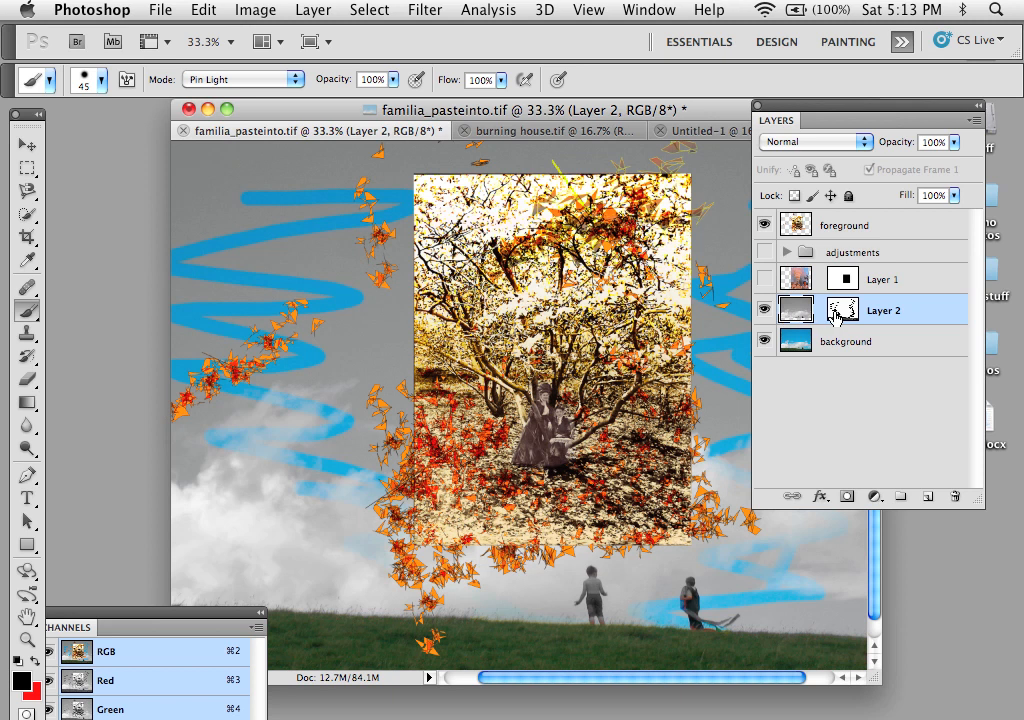
mouse_move(533, 363)
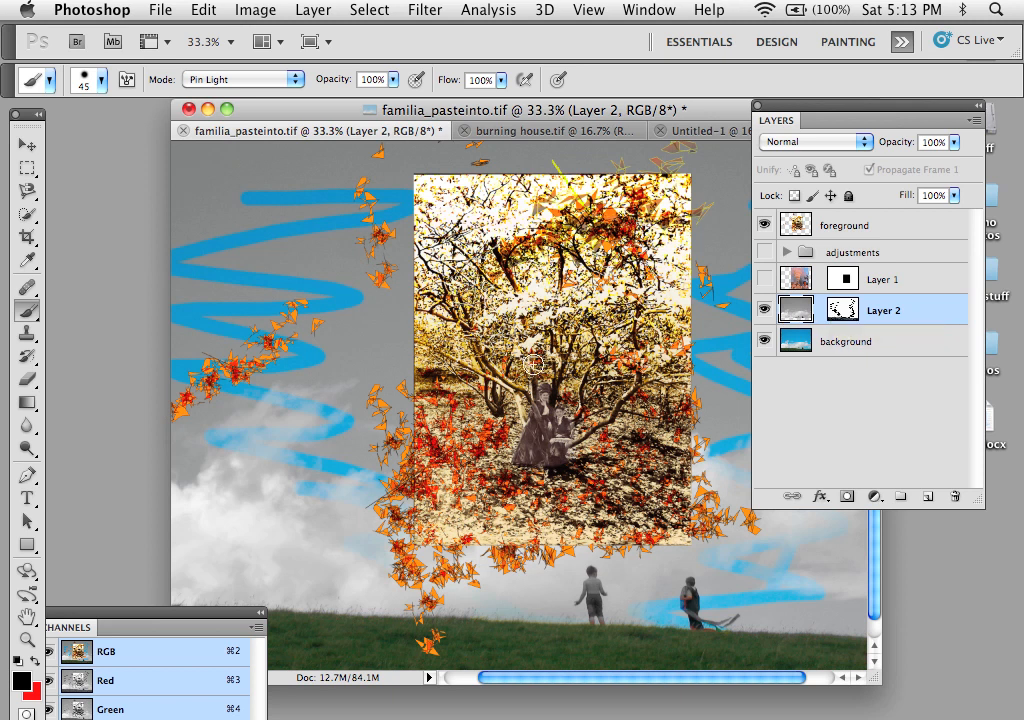